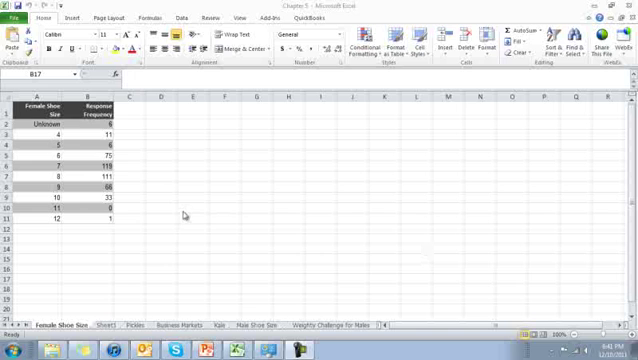
- Inspect the Female Shoe Size frequency table and its entries
{"action": "left_click", "coordinate": [88, 270]}
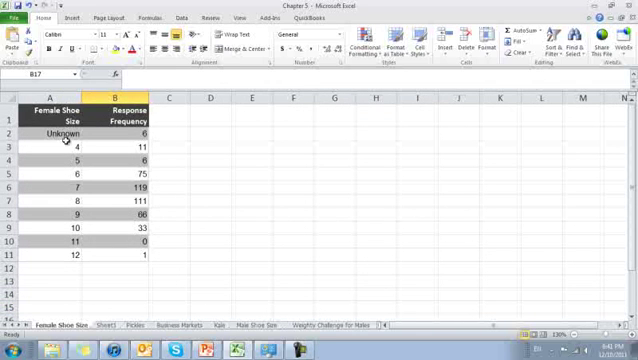
{"action": "left_click", "coordinate": [52, 113]}
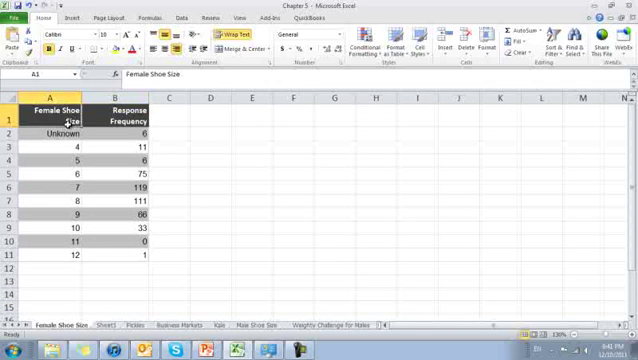
{"action": "left_click", "coordinate": [118, 132]}
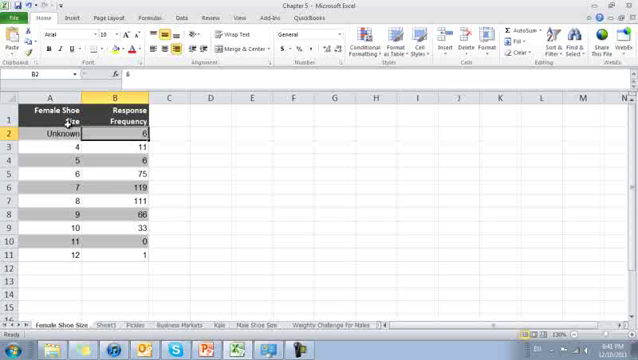
{"action": "left_click", "coordinate": [48, 145]}
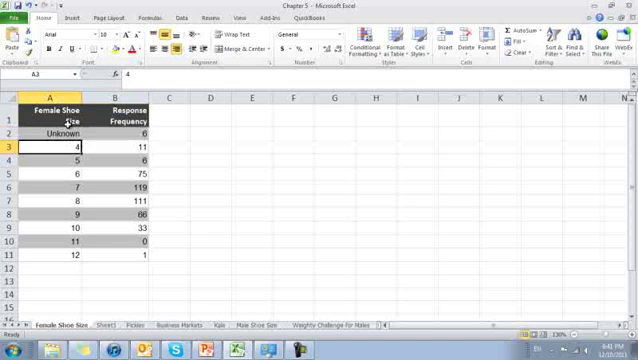
{"action": "left_click", "coordinate": [40, 242]}
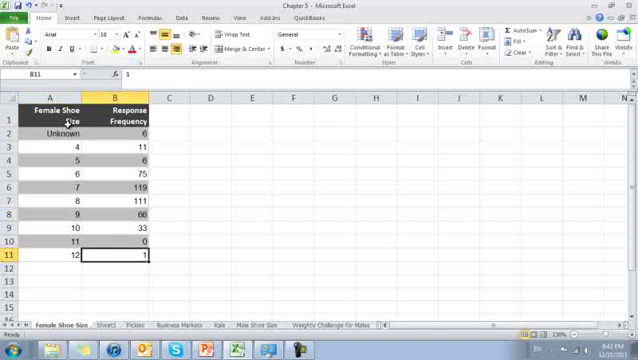
{"action": "left_click", "coordinate": [116, 146]}
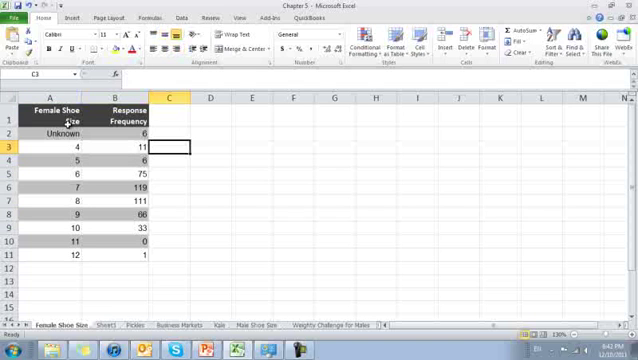
- Add a wrapped 'Response Probability' heading in C1 and widen column C
{"action": "left_click", "coordinate": [170, 119]}
{"action": "type", "text": "Response Probability"}
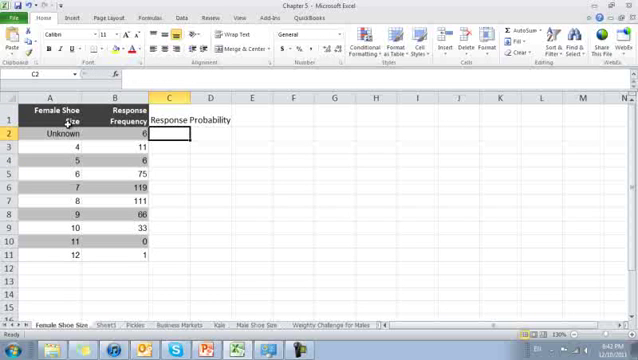
{"action": "left_click", "coordinate": [130, 133]}
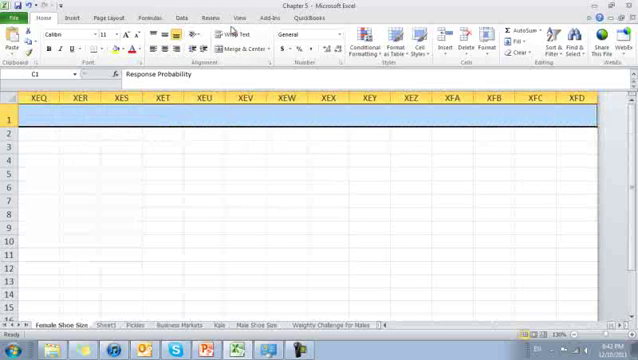
{"action": "mouse_move", "coordinate": [235, 35]}
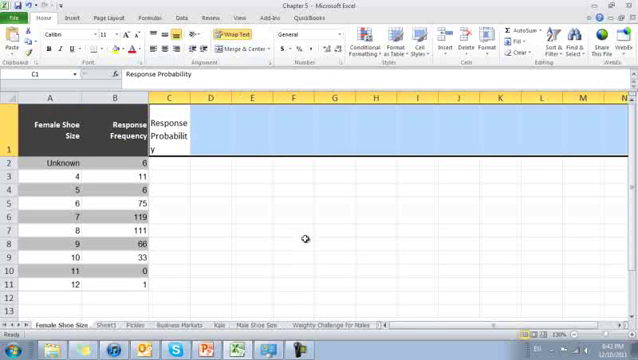
{"action": "left_click_drag", "start_coordinate": [200, 99], "coordinate": [197, 99]}
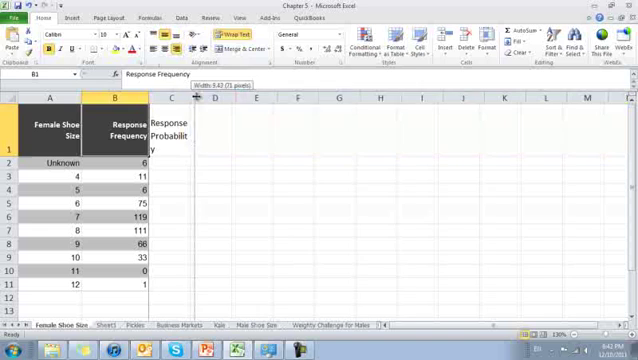
{"action": "left_click", "coordinate": [178, 178]}
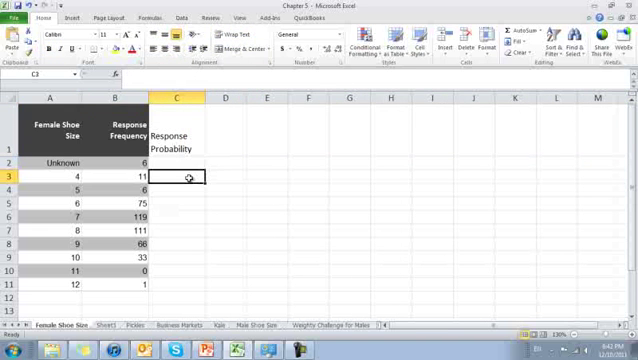
- Enter =B3/SUM(B$3:B$11) in C3, fill it down to C11, and format as percentages
{"action": "type", "text": "=B3"}
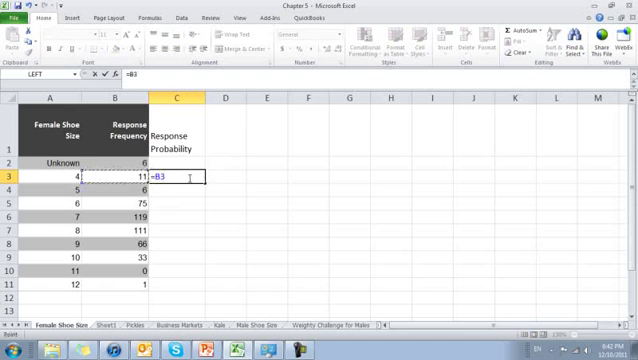
{"action": "type", "text": "/"}
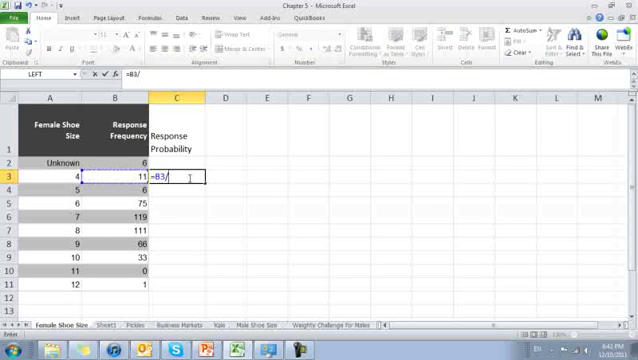
{"action": "type", "text": "sum(B3"}
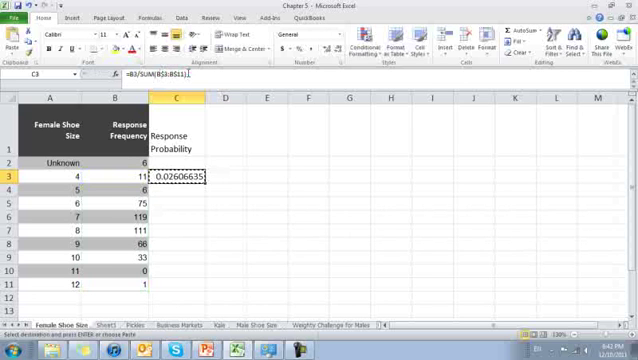
{"action": "left_click_drag", "start_coordinate": [173, 181], "coordinate": [173, 287]}
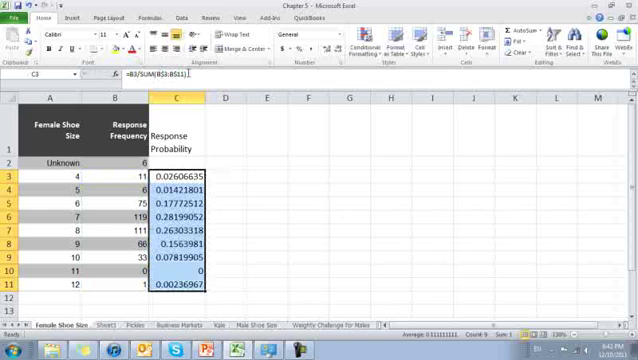
{"action": "left_click", "coordinate": [301, 35]}
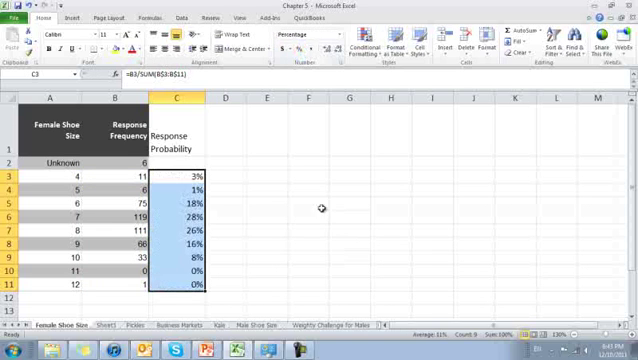
{"action": "left_click", "coordinate": [306, 214]}
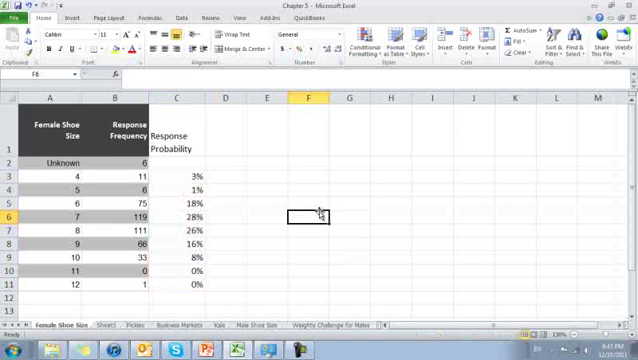
{"action": "left_click", "coordinate": [222, 188]}
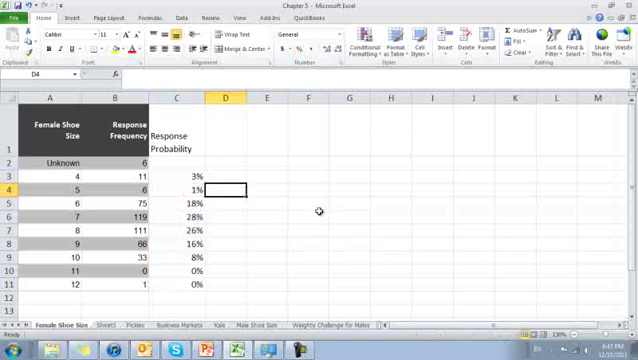
- Add the 'Cumulative Response Probability' heading in D1 and give C3:C11 one decimal place
{"action": "type", "text": "Cumulative Response F"}
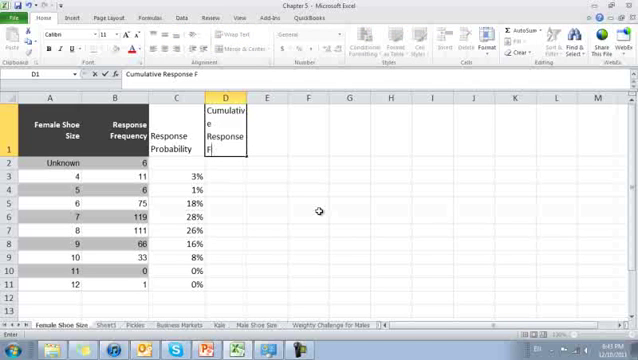
{"action": "type", "text": "pro"}
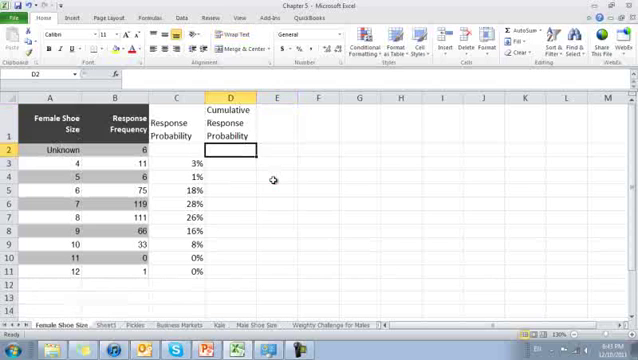
{"action": "left_click", "coordinate": [236, 162]}
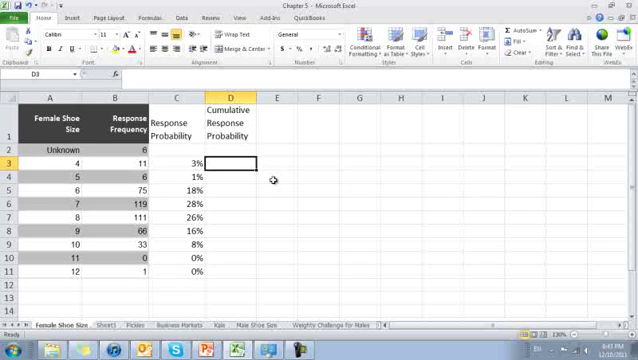
{"action": "left_click", "coordinate": [178, 163]}
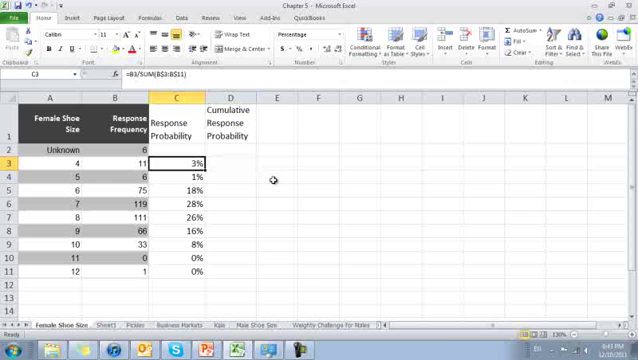
{"action": "left_click_drag", "start_coordinate": [178, 163], "coordinate": [178, 277]}
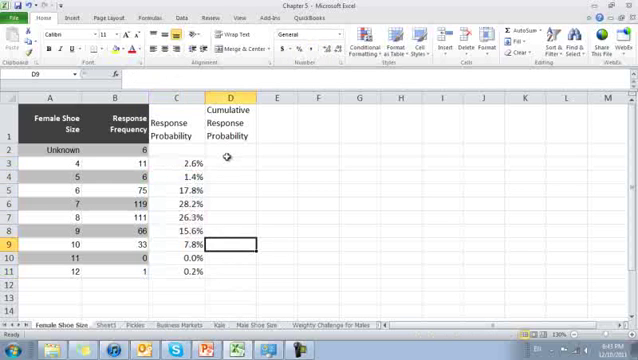
{"action": "left_click", "coordinate": [228, 165]}
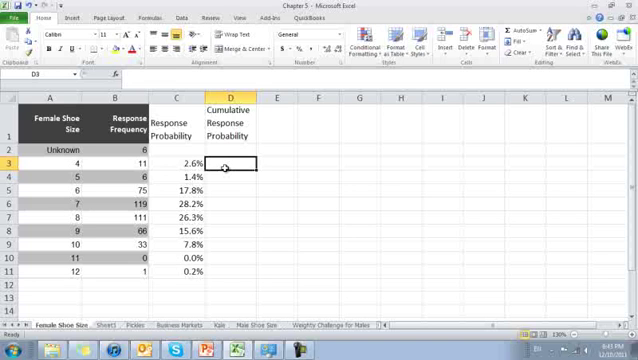
{"action": "left_click", "coordinate": [112, 166]}
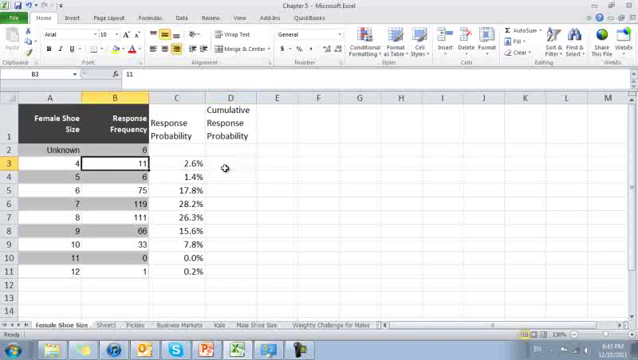
- Start the cumulative total in D3 and compare the size 4 and 5 probability formulas
{"action": "left_click", "coordinate": [233, 165]}
{"action": "type", "text": "=C3"}
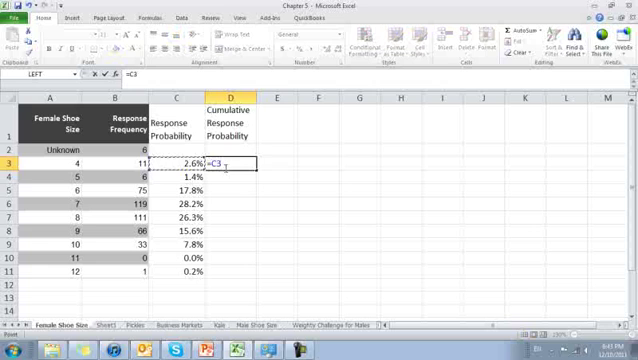
{"action": "key", "text": "Return"}
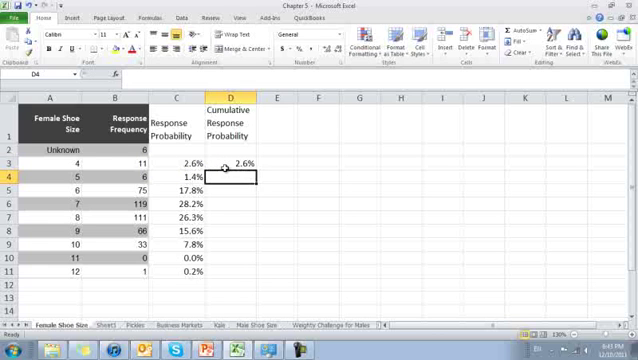
{"action": "left_click", "coordinate": [182, 172]}
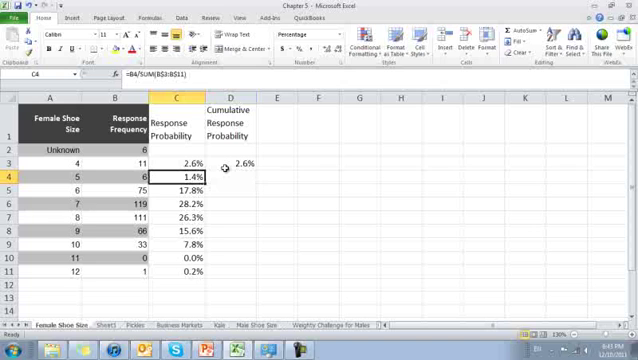
{"action": "left_click", "coordinate": [177, 162]}
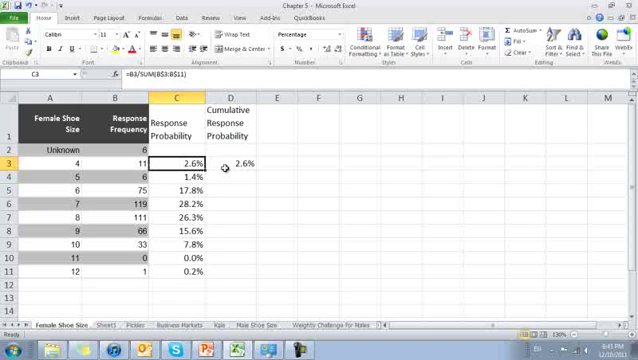
{"action": "left_click", "coordinate": [175, 177]}
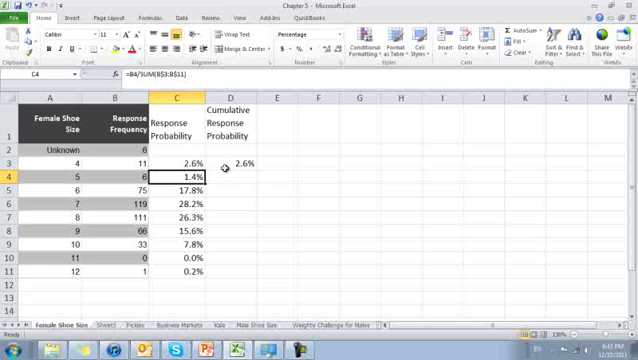
- Fill the running total =C4+D3 down through D11, ending at 100.0%
{"action": "left_click", "coordinate": [235, 175]}
{"action": "type", "text": "=C4"}
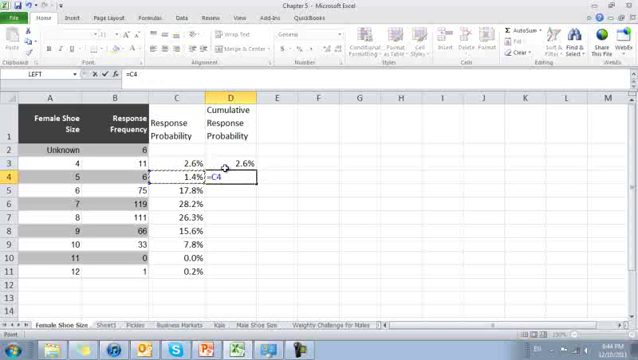
{"action": "type", "text": "+D3"}
{"action": "key", "text": "Return"}
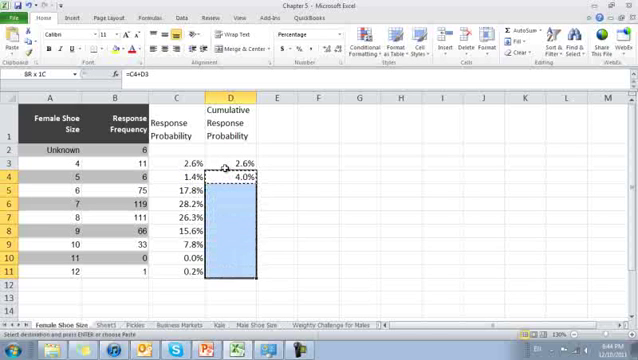
{"action": "key", "text": "Return"}
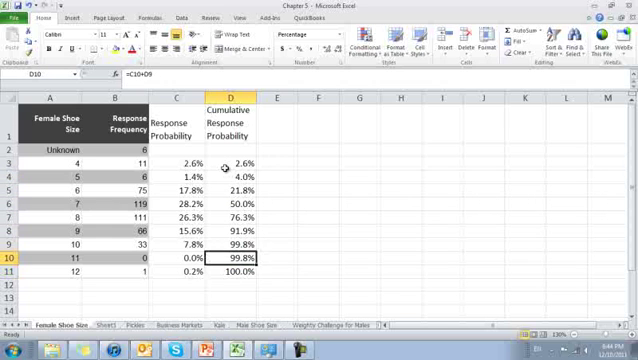
{"action": "left_click", "coordinate": [235, 269]}
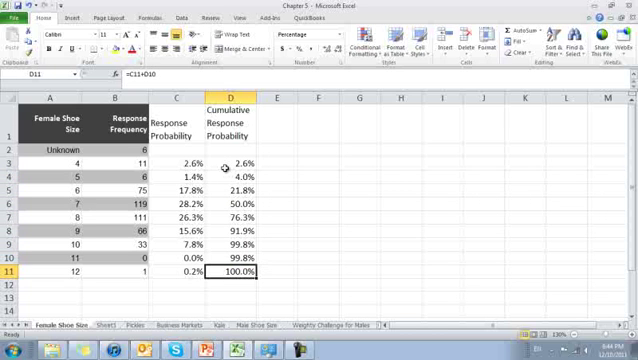
{"action": "left_click", "coordinate": [43, 268]}
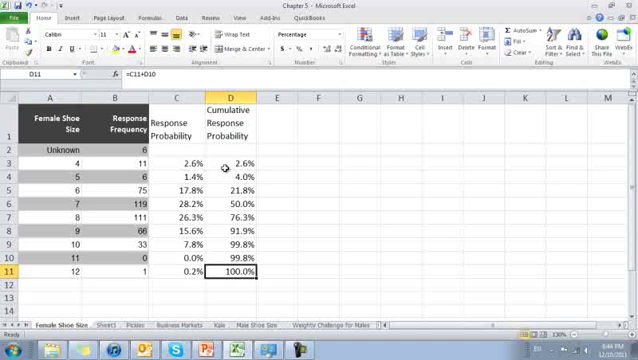
{"action": "left_click", "coordinate": [360, 176]}
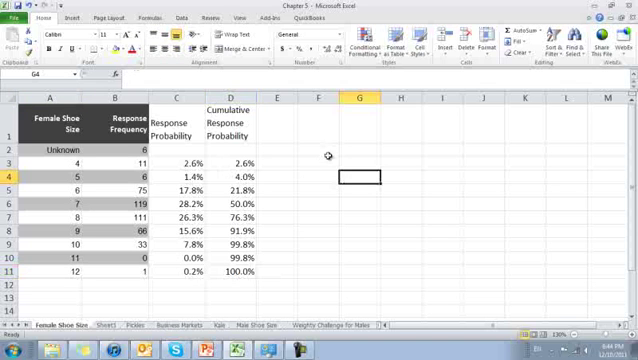
- Insert a blank 2-D clustered column chart
{"action": "left_click", "coordinate": [316, 128]}
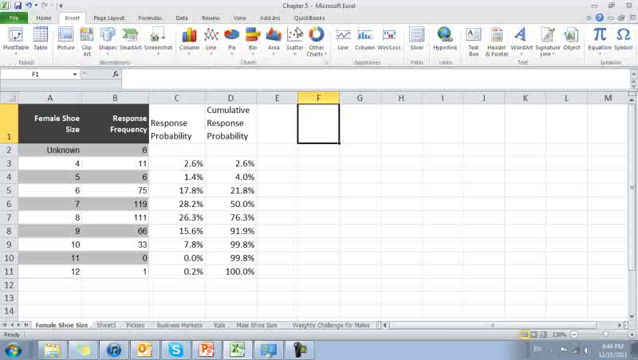
{"action": "mouse_move", "coordinate": [190, 40]}
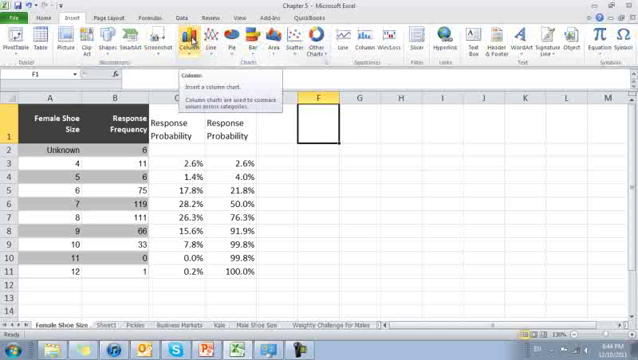
{"action": "left_click", "coordinate": [196, 42]}
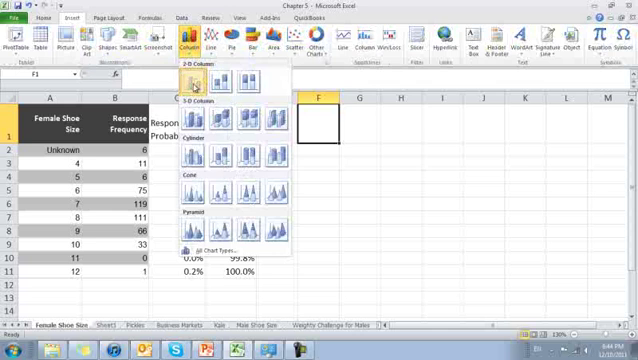
{"action": "left_click", "coordinate": [199, 83]}
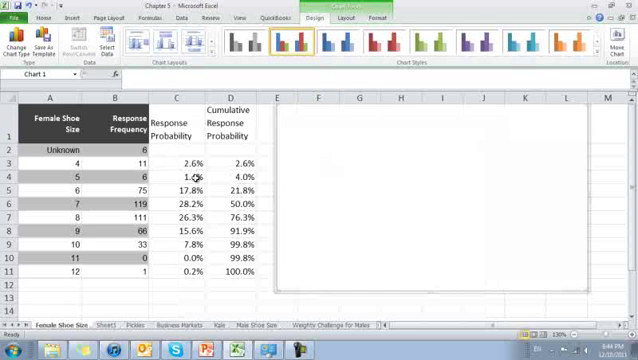
- Set the chart data to series D1 with values D3:D11 and axis labels A3:A11
{"action": "left_click", "coordinate": [113, 45]}
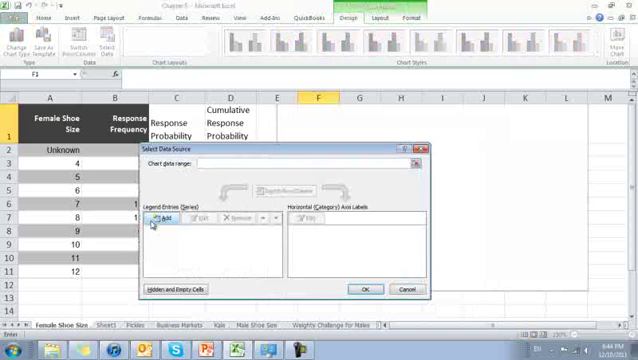
{"action": "left_click", "coordinate": [157, 216]}
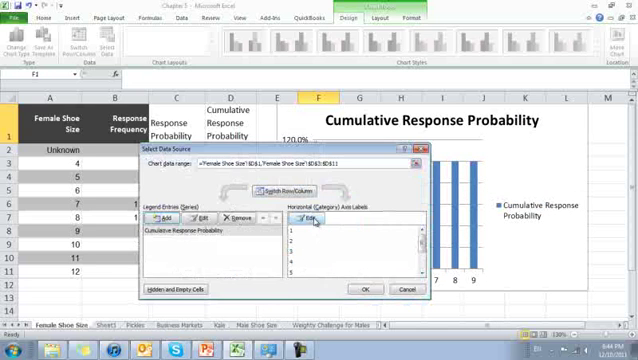
{"action": "left_click", "coordinate": [308, 217]}
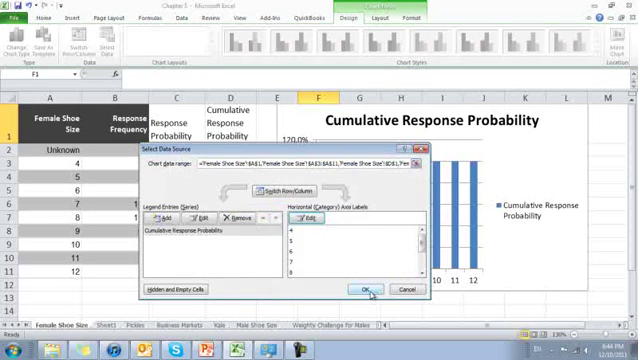
{"action": "left_click", "coordinate": [369, 290]}
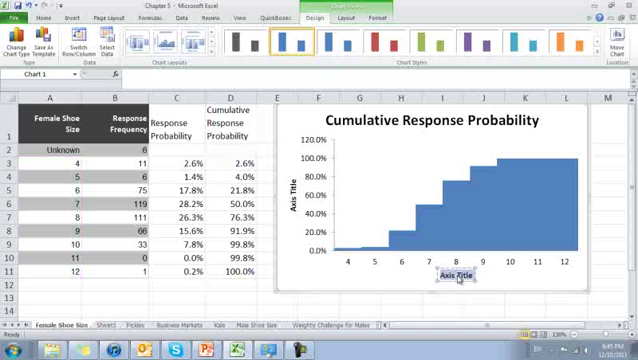
- Label the chart's horizontal axis title 'Shoe Size'
{"action": "type", "text": "Shoe Size"}
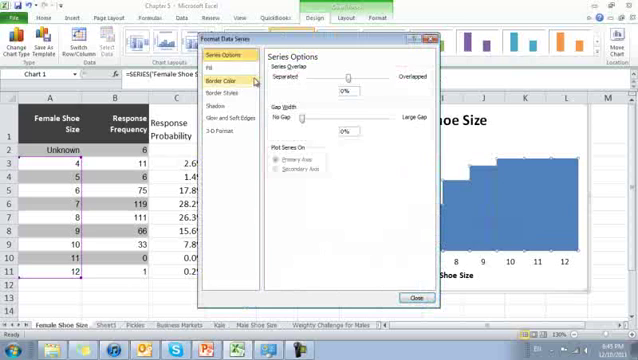
- Give the column borders a solid line in the chosen colour
{"action": "left_click", "coordinate": [219, 78]}
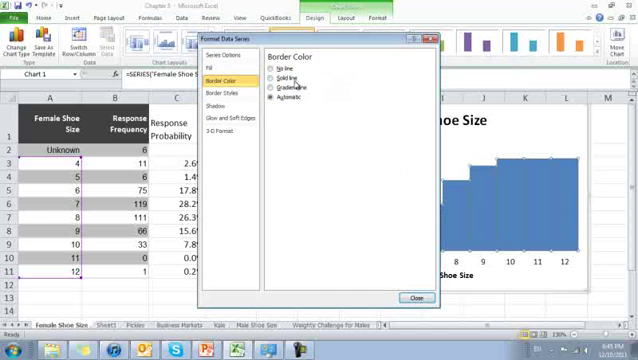
{"action": "left_click", "coordinate": [278, 74]}
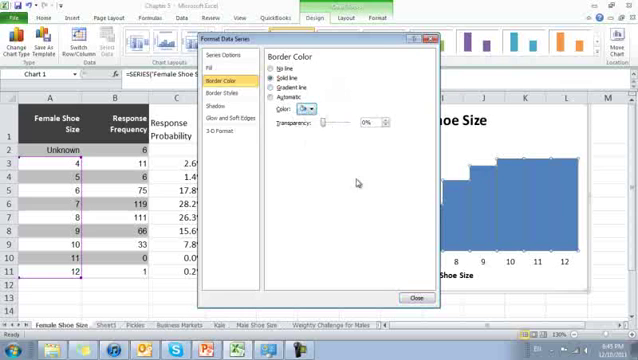
{"action": "left_click", "coordinate": [409, 298]}
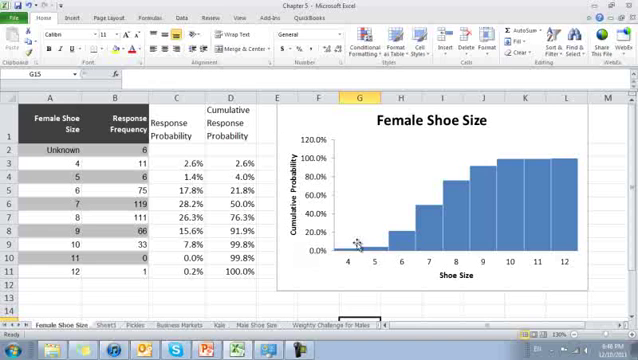
{"action": "left_click", "coordinate": [234, 179]}
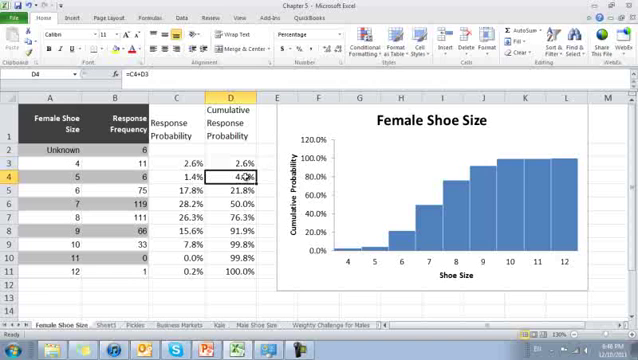
{"action": "left_click", "coordinate": [235, 186]}
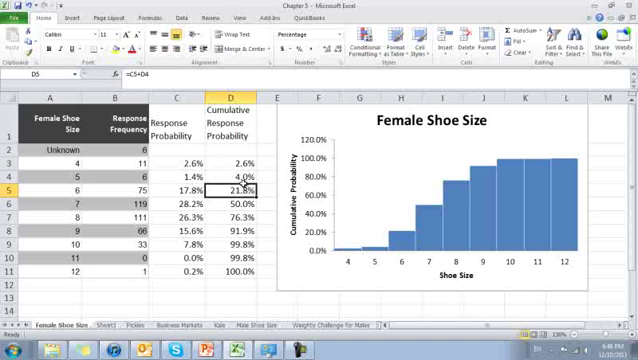
{"action": "mouse_move", "coordinate": [404, 241]}
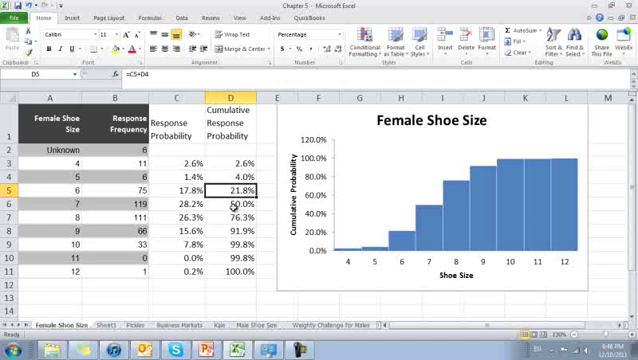
{"action": "left_click", "coordinate": [228, 201]}
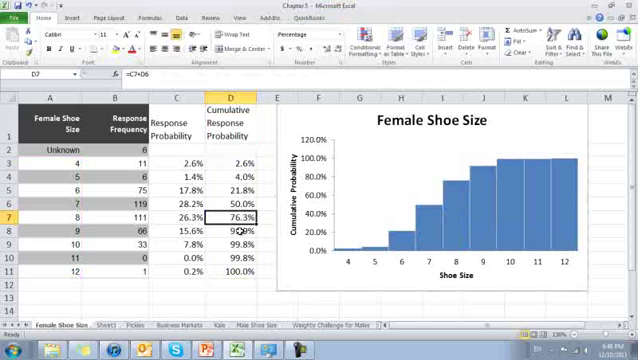
{"action": "left_click", "coordinate": [227, 231]}
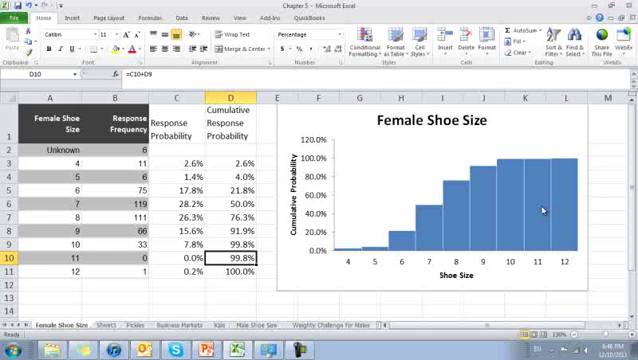
{"action": "left_click", "coordinate": [231, 269]}
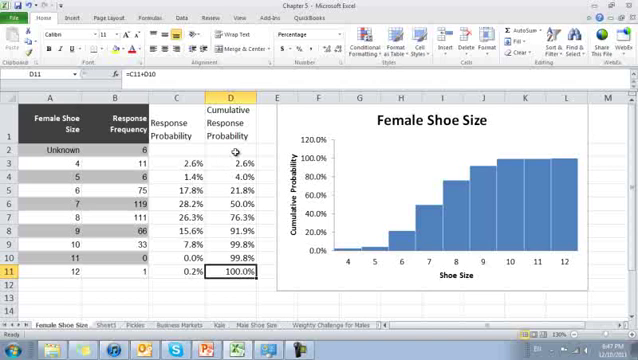
{"action": "left_click", "coordinate": [224, 124]}
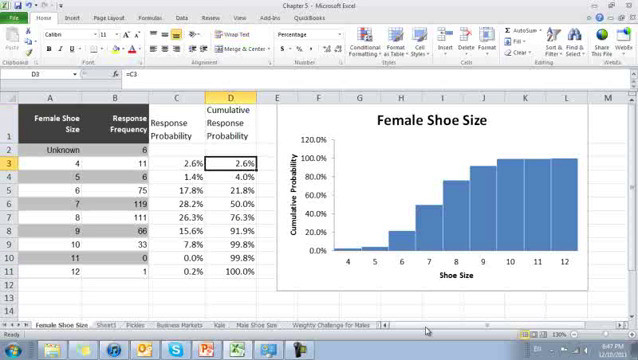
{"action": "left_click", "coordinate": [235, 188]}
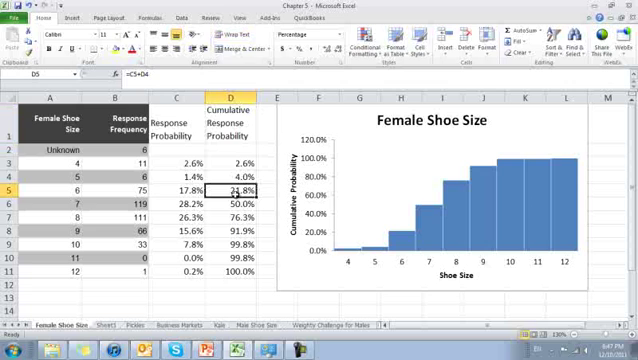
{"action": "double_click", "coordinate": [234, 169]}
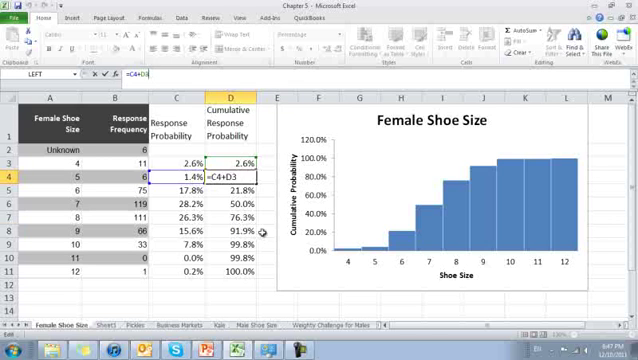
{"action": "left_click", "coordinate": [226, 238]}
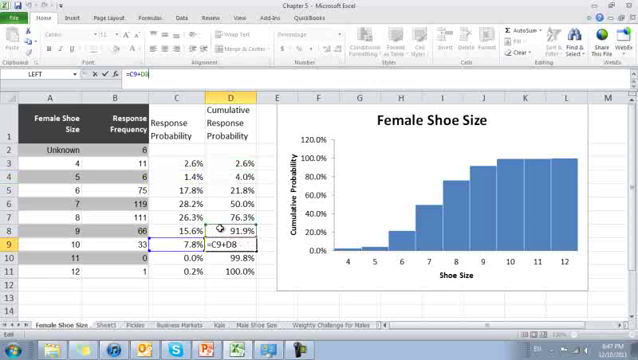
{"action": "key", "text": "Return"}
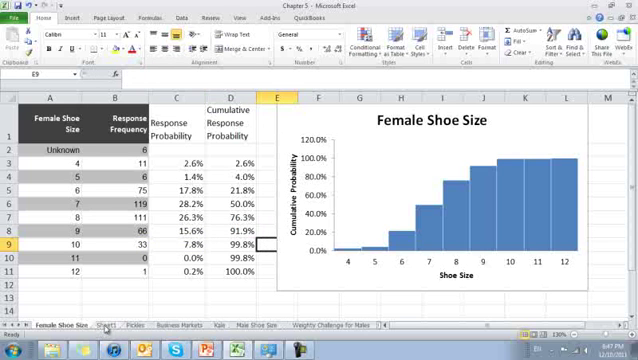
- On Sheet1, enter Mean 50, Standard Deviation 5, a Measurement heading and the =A5+1 counter
{"action": "left_click", "coordinate": [107, 326]}
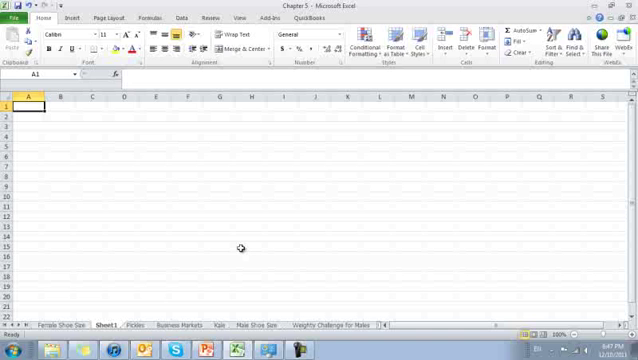
{"action": "type", "text": "Mean"}
{"action": "left_click", "coordinate": [29, 116]}
{"action": "type", "text": "Standard Deviation"}
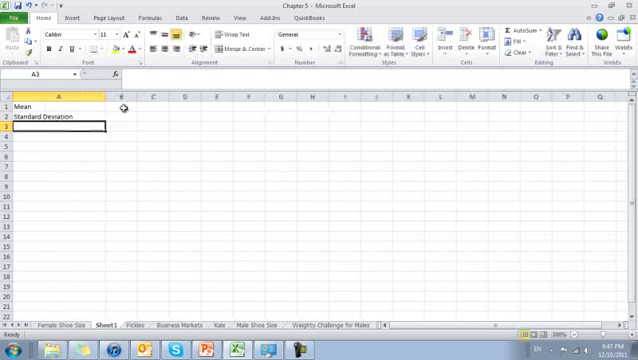
{"action": "left_click", "coordinate": [121, 99]}
{"action": "type", "text": "50"}
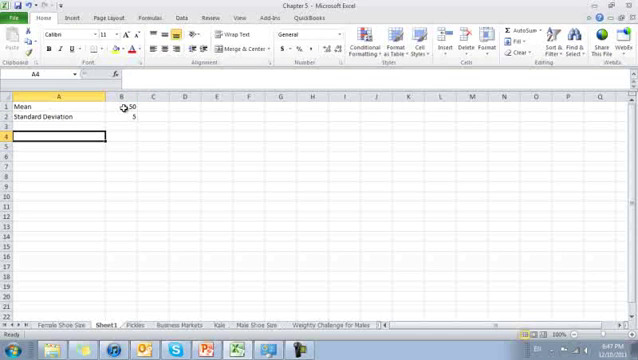
{"action": "type", "text": "Measurement"}
{"action": "left_click", "coordinate": [122, 136]}
{"action": "type", "text": "CDF"}
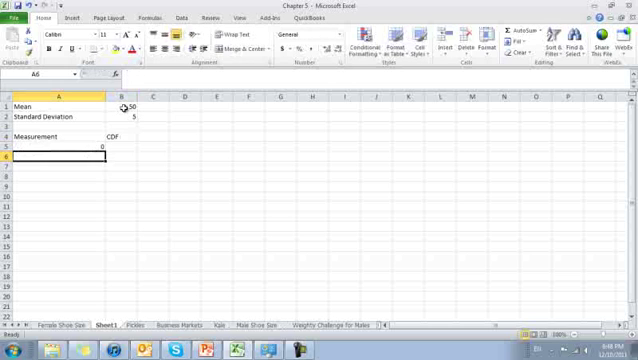
{"action": "type", "text": "=A5"}
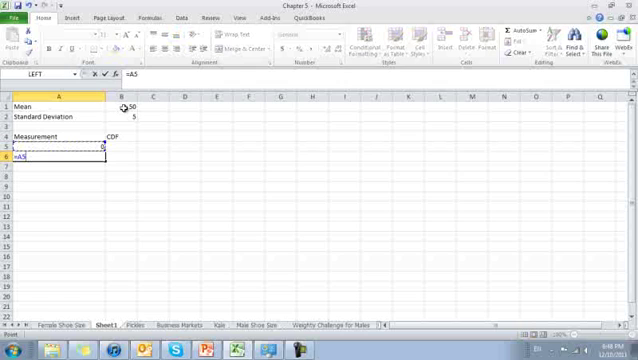
{"action": "key", "text": "Return"}
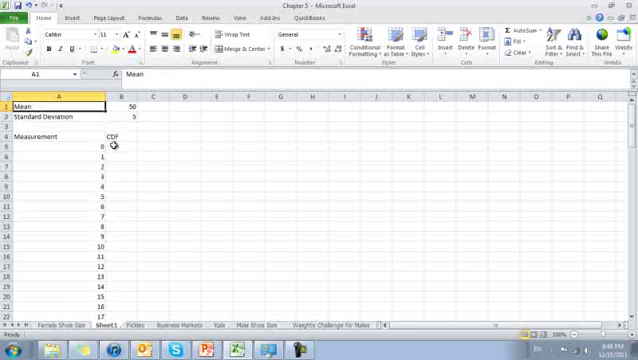
- Freeze panes at B5 so the mean, deviation and header rows stay fixed
{"action": "left_click", "coordinate": [113, 145]}
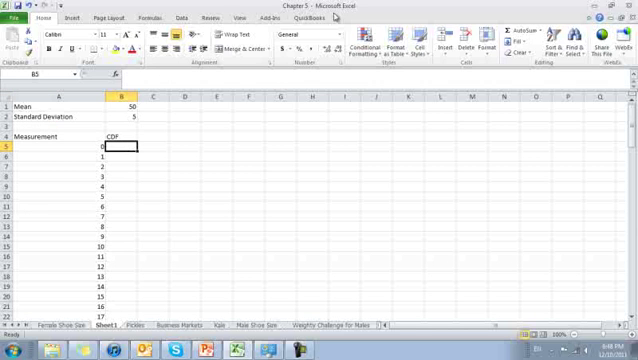
{"action": "left_click", "coordinate": [232, 17]}
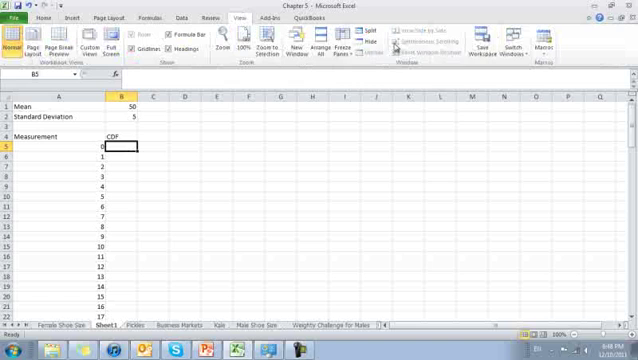
{"action": "left_click", "coordinate": [350, 38]}
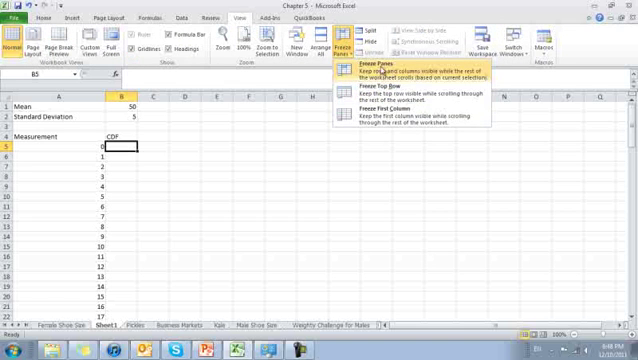
{"action": "left_click", "coordinate": [384, 64]}
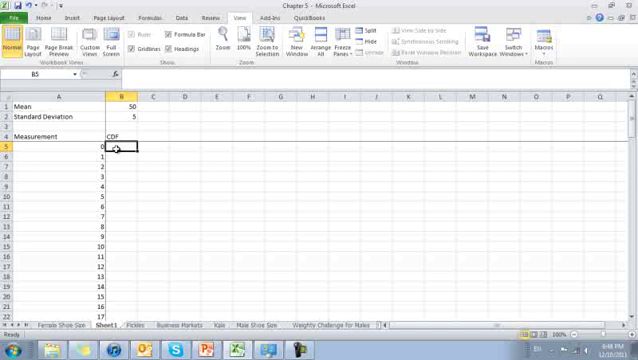
- Enter =NORMDIST(A5,B1,B2,TRUE) in B5
{"action": "type", "text": "=nom"}
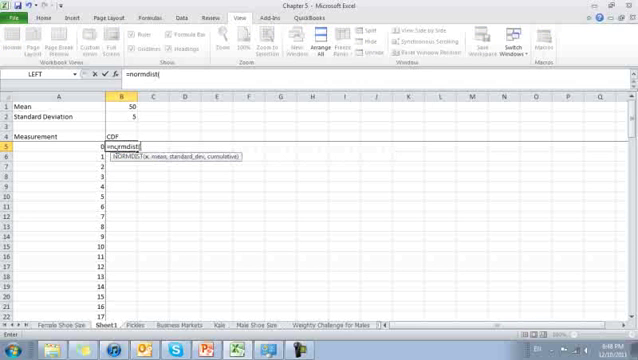
{"action": "left_click", "coordinate": [58, 146]}
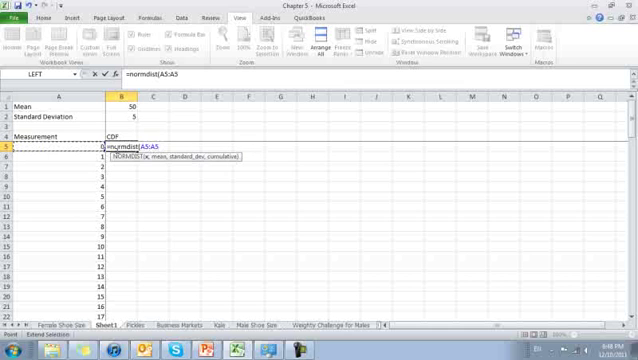
{"action": "type", "text": ",B1,B2"}
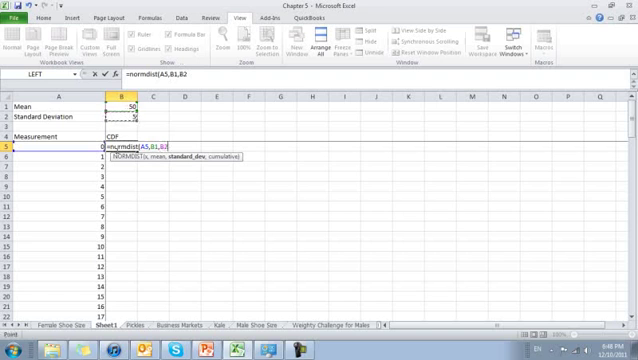
{"action": "type", "text": ","}
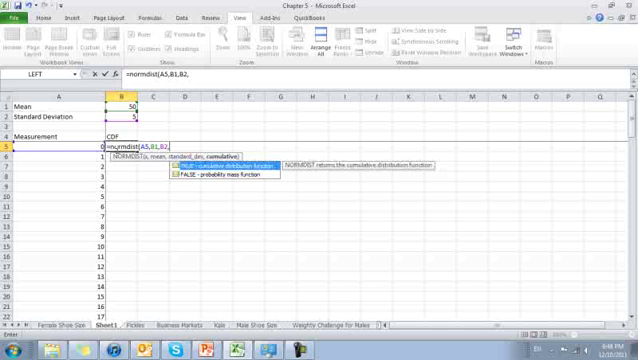
{"action": "type", "text": "T"}
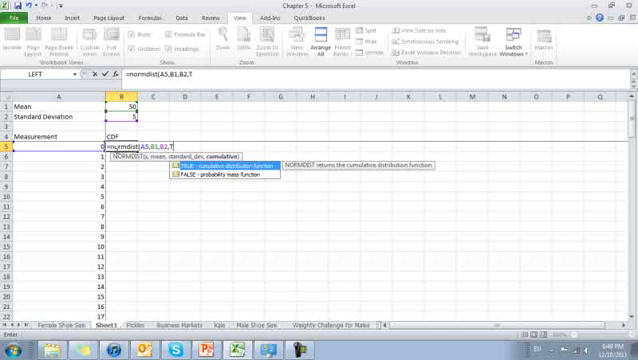
{"action": "type", "text": "RUE)"}
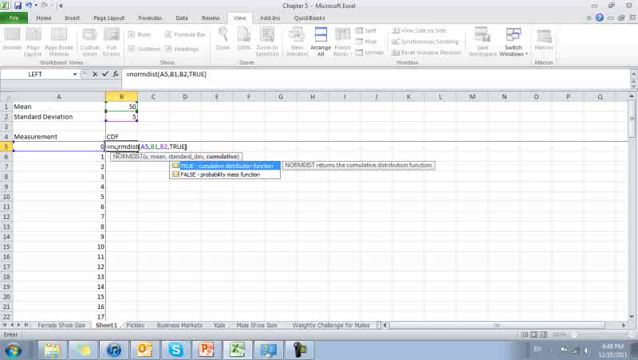
{"action": "key", "text": "Return"}
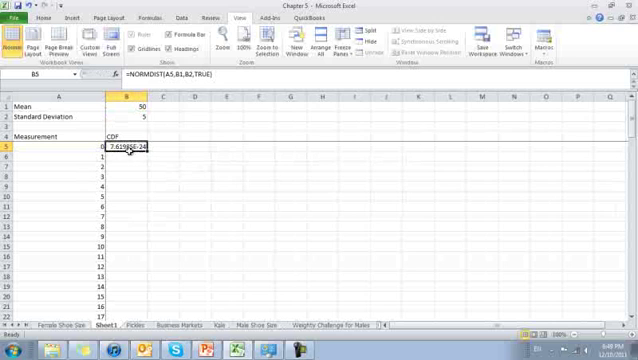
{"action": "mouse_move", "coordinate": [425, 240]}
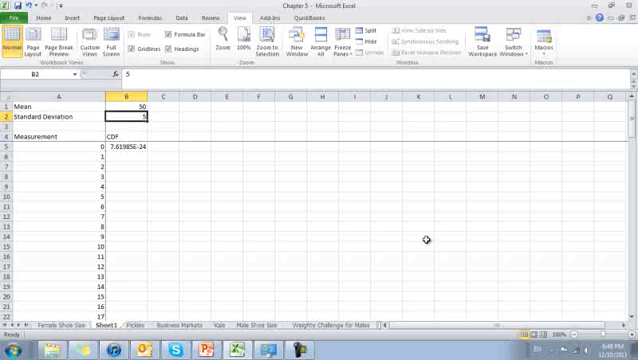
- Make the mean and deviation references absolute and fill the CDF formula down to B105
{"action": "left_click", "coordinate": [122, 146]}
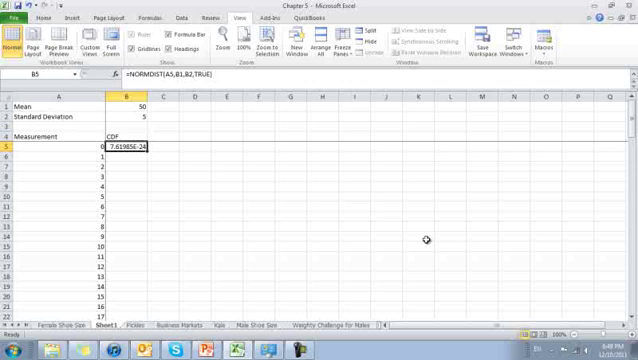
{"action": "double_click", "coordinate": [122, 147]}
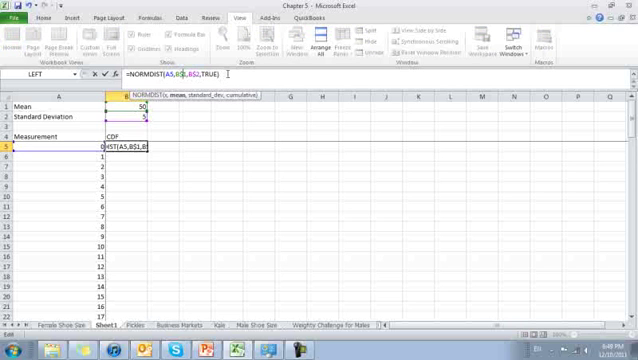
{"action": "key", "text": "Return"}
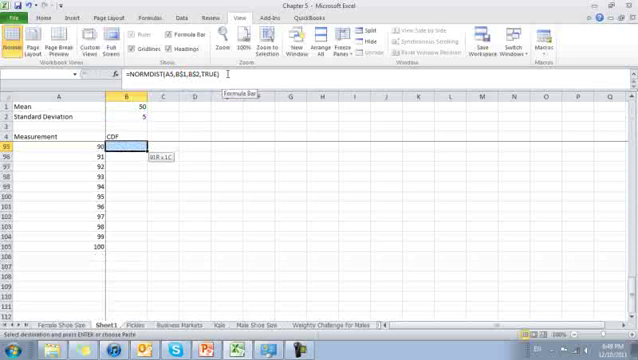
{"action": "scroll", "scroll_direction": "down", "scroll_amount": 3}
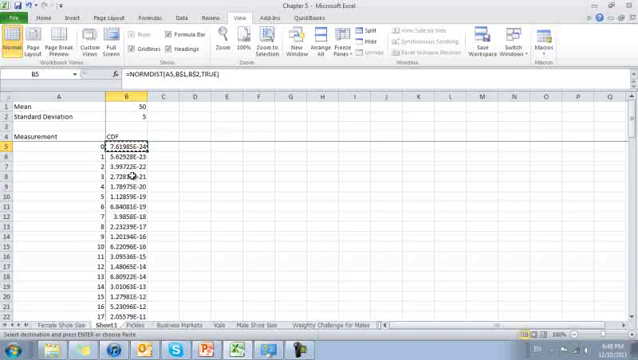
{"action": "left_click", "coordinate": [154, 187]}
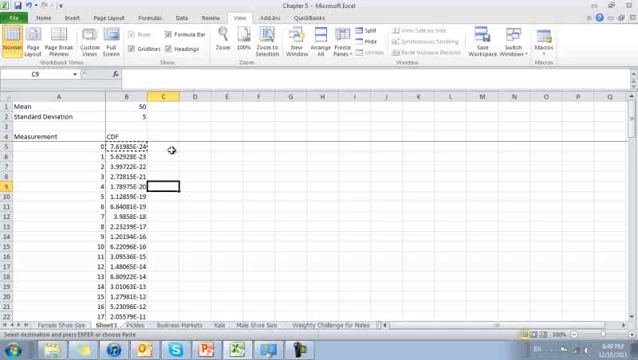
{"action": "scroll", "scroll_direction": "down", "scroll_amount": 3}
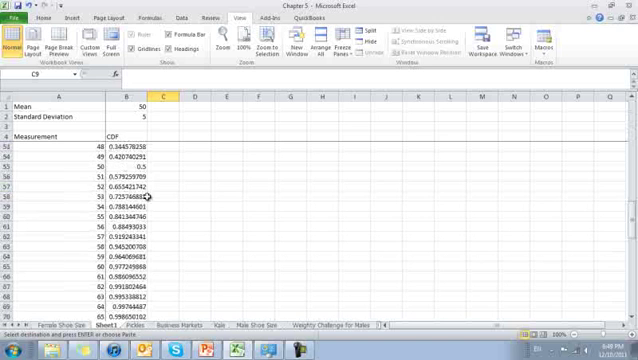
{"action": "scroll", "scroll_direction": "down", "scroll_amount": 3}
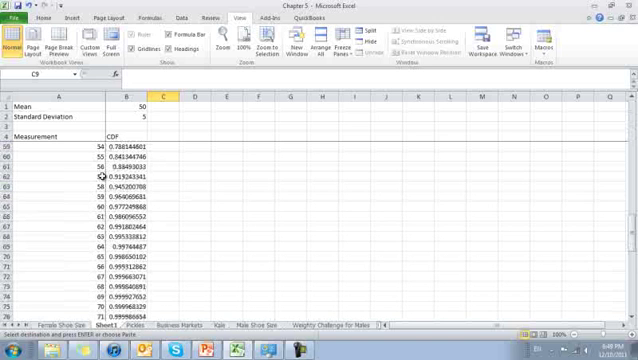
{"action": "scroll", "scroll_direction": "up", "scroll_amount": 3}
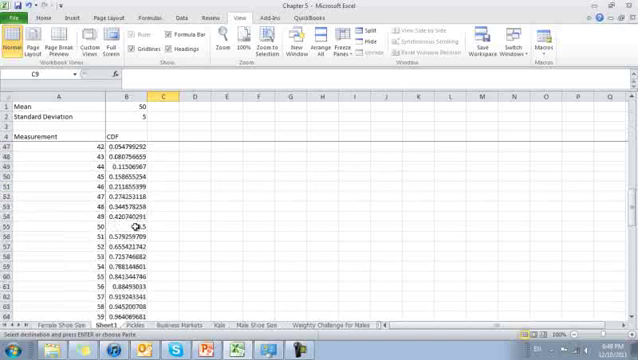
{"action": "scroll", "scroll_direction": "up", "scroll_amount": 3}
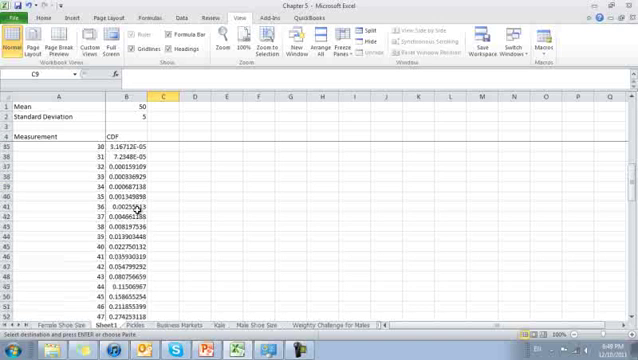
{"action": "scroll", "scroll_direction": "up", "scroll_amount": 3}
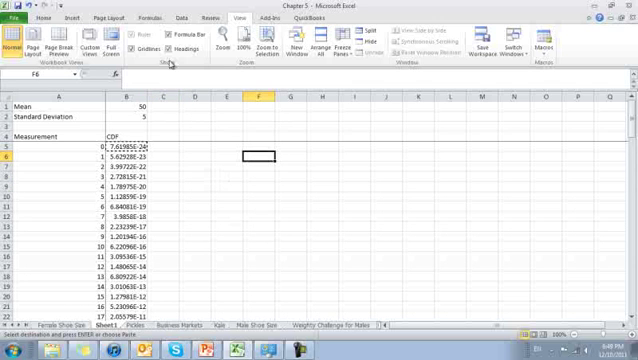
- Insert a CDF line chart using Sheet1!$A$5:$A$105 as horizontal axis labels
{"action": "left_click", "coordinate": [185, 118]}
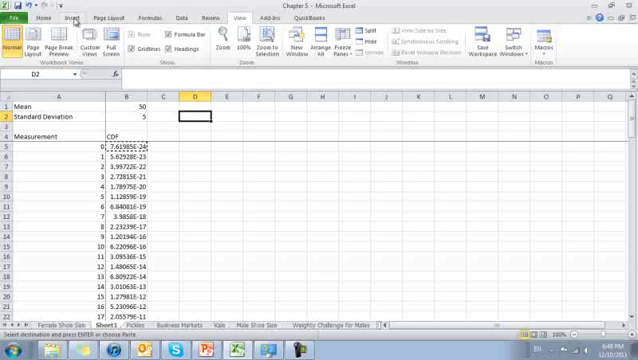
{"action": "left_click", "coordinate": [202, 50]}
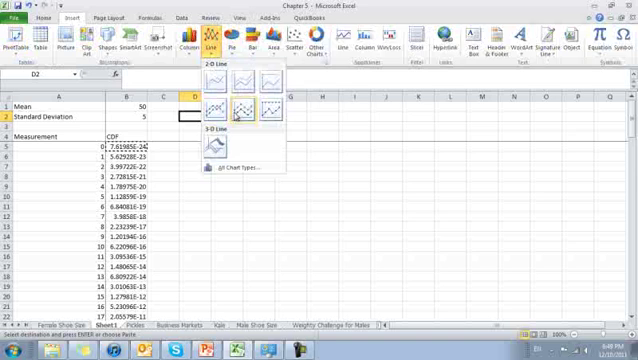
{"action": "left_click", "coordinate": [207, 86]}
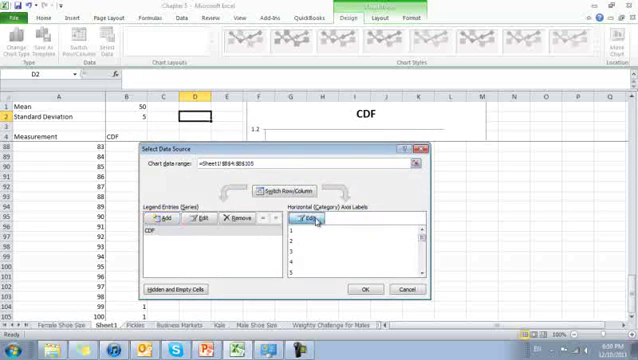
{"action": "left_click", "coordinate": [310, 219]}
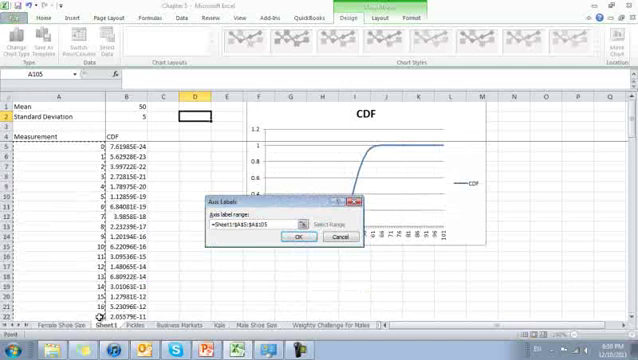
{"action": "left_click", "coordinate": [296, 237]}
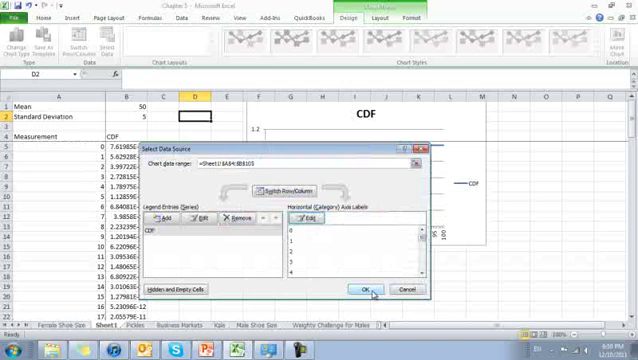
{"action": "left_click", "coordinate": [366, 288]}
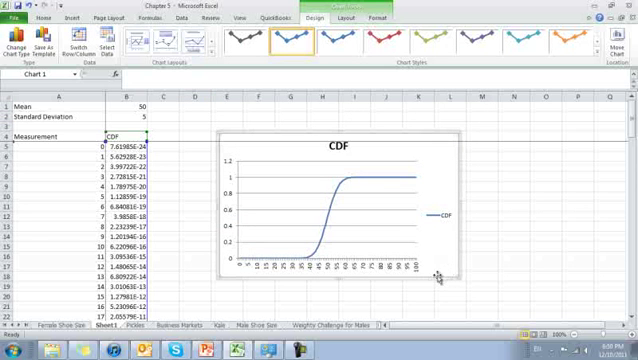
{"action": "mouse_move", "coordinate": [383, 244]}
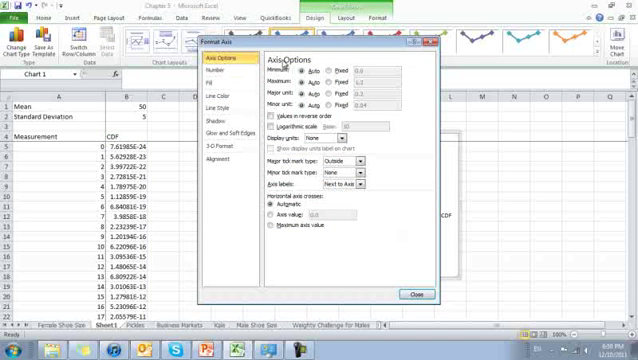
- Switch the vertical axis maximum from automatic to a fixed value
{"action": "left_click", "coordinate": [346, 68]}
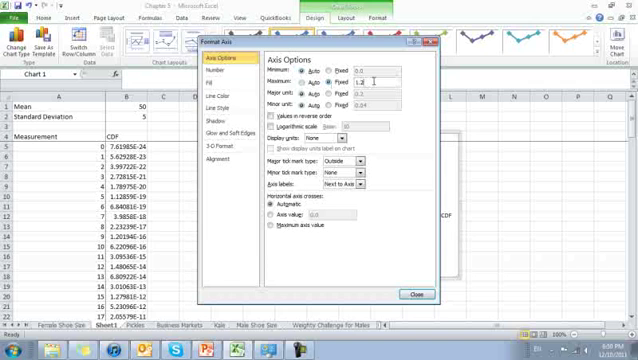
{"action": "left_click", "coordinate": [406, 293]}
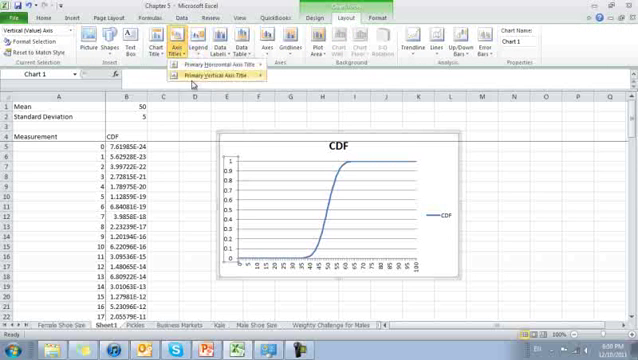
- Add a rotated 'Probability' vertical axis title and a title below the horizontal axis
{"action": "left_click", "coordinate": [216, 74]}
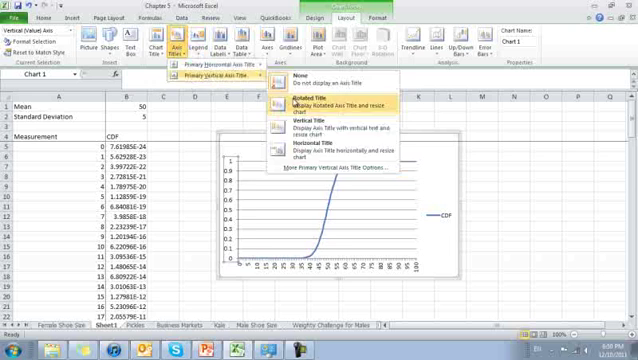
{"action": "left_click", "coordinate": [298, 100]}
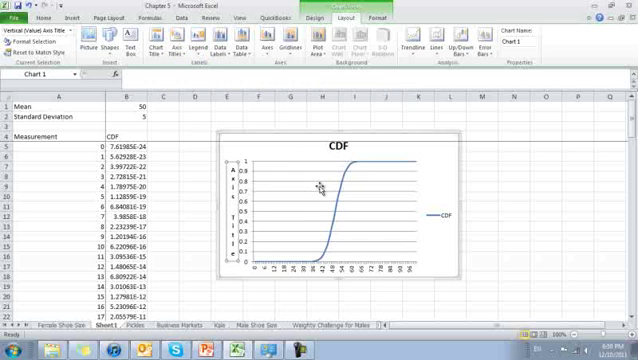
{"action": "left_click", "coordinate": [175, 40]}
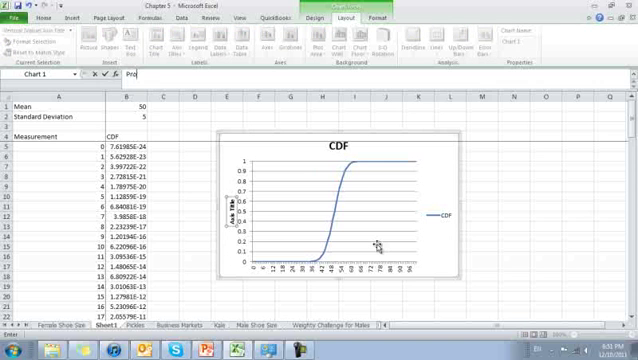
{"action": "type", "text": "Probability"}
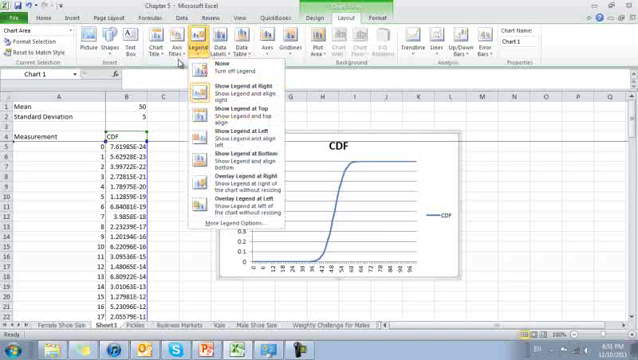
{"action": "left_click", "coordinate": [178, 40]}
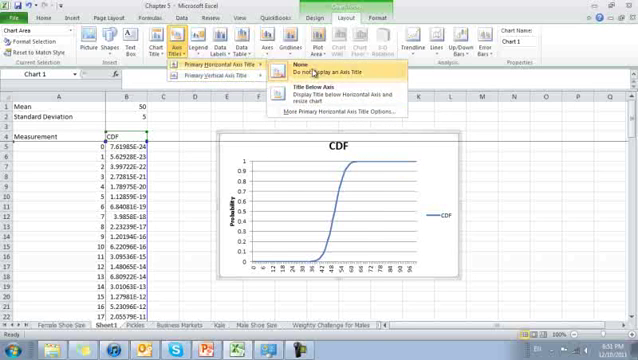
{"action": "left_click", "coordinate": [305, 92]}
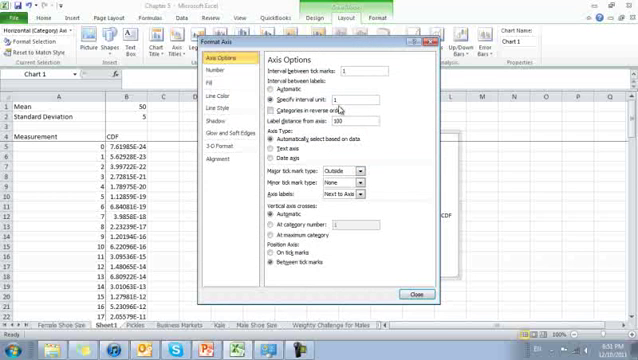
- Set the horizontal axis label interval to 10 so labels run 0 to 100
{"action": "left_click", "coordinate": [410, 295]}
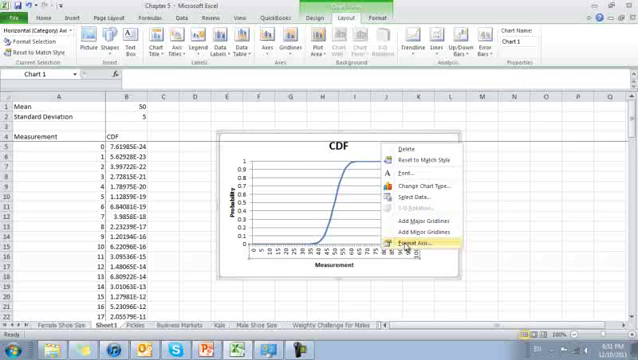
{"action": "left_click", "coordinate": [418, 243]}
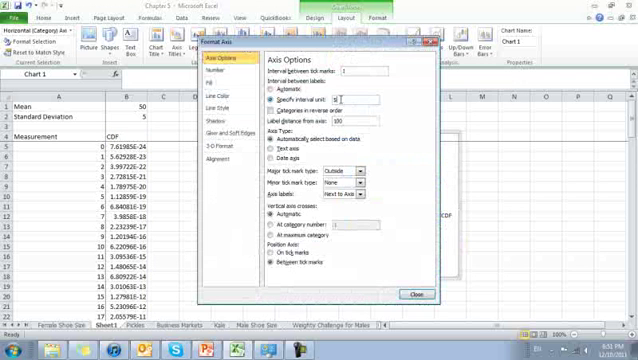
{"action": "left_click", "coordinate": [419, 296]}
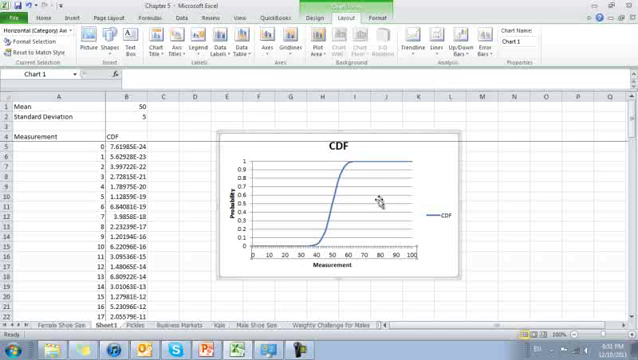
{"action": "left_click", "coordinate": [334, 148]}
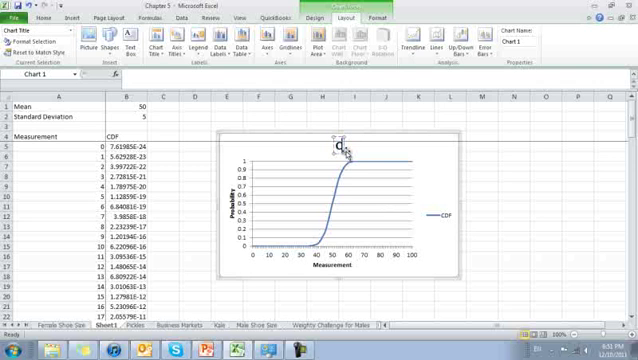
- Type 'Cumulative Distribution Function, m = 50, s = 5' as the chart title
{"action": "type", "text": "Cumu"}
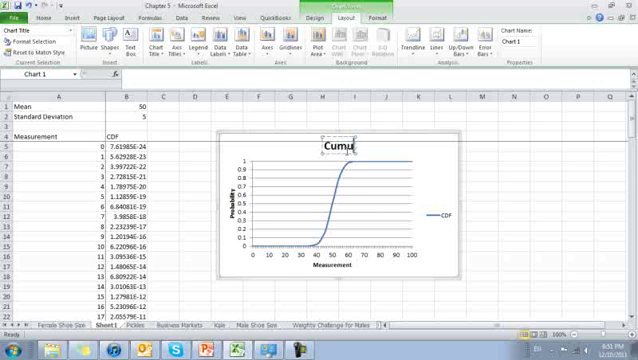
{"action": "type", "text": "lative"}
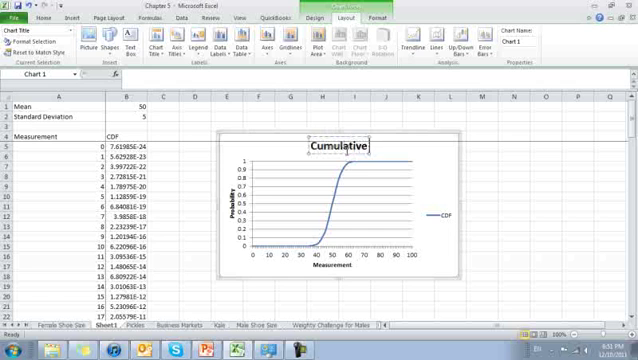
{"action": "type", "text": "Distribution Function, Mean"}
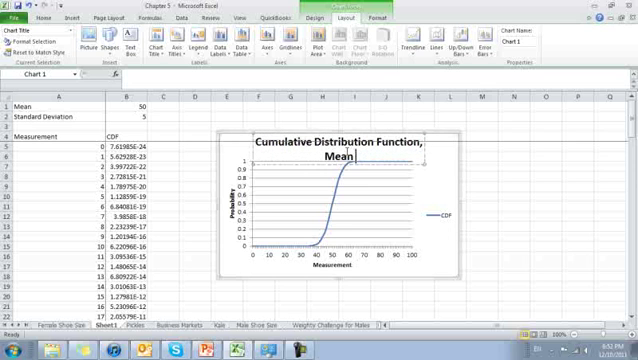
{"action": "type", "text": "m"}
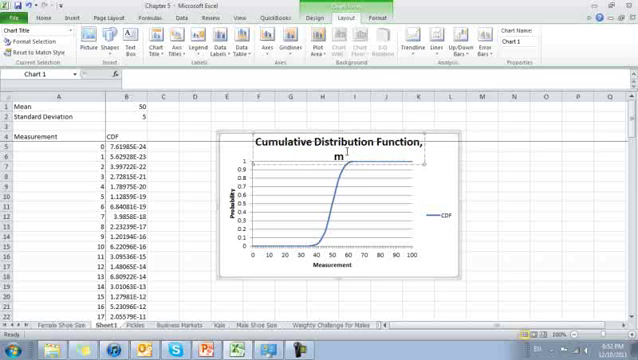
{"action": "type", "text": "="}
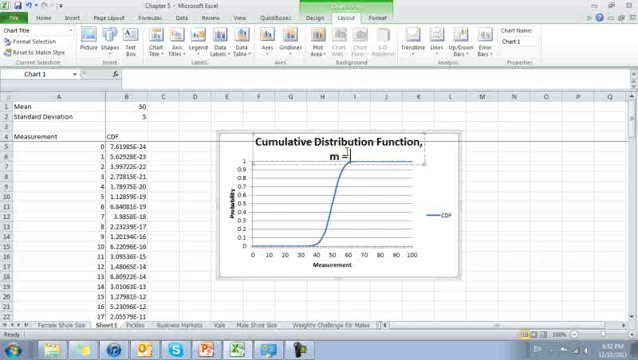
{"action": "type", "text": "50,"}
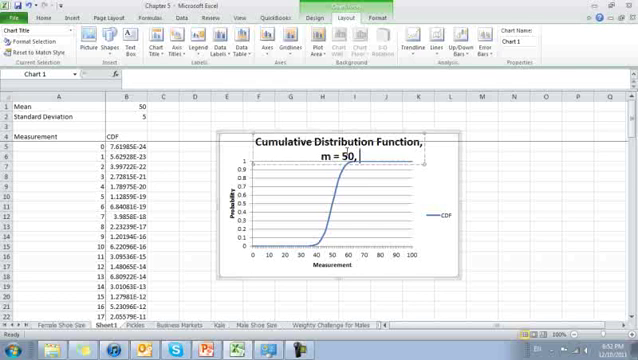
{"action": "type", "text": "s = 5"}
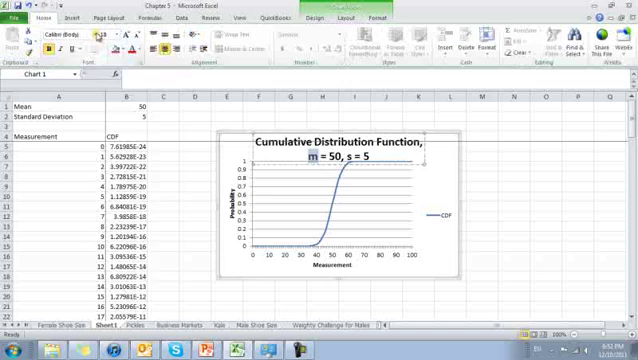
- Apply the Symbol font to the title's m and s, giving μ = 50, σ = 5
{"action": "left_click", "coordinate": [75, 36]}
{"action": "type", "text": "Symbol"}
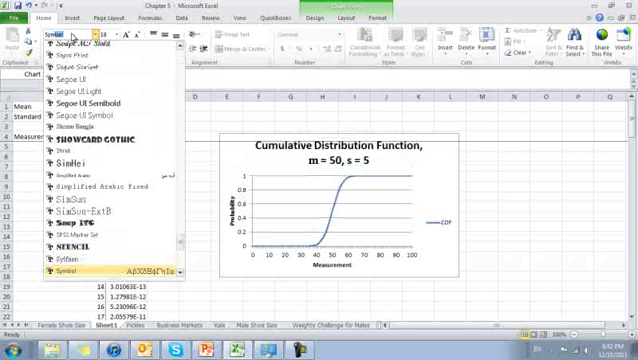
{"action": "left_click", "coordinate": [66, 269]}
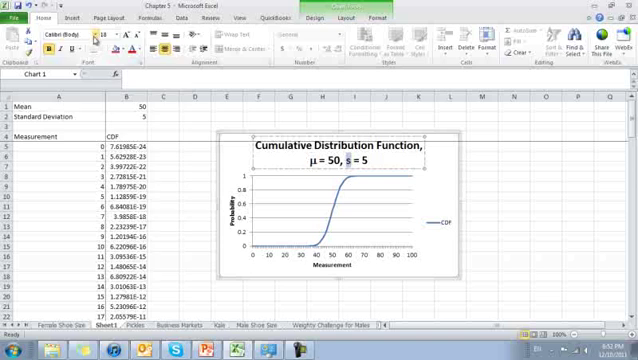
{"action": "left_click", "coordinate": [60, 37]}
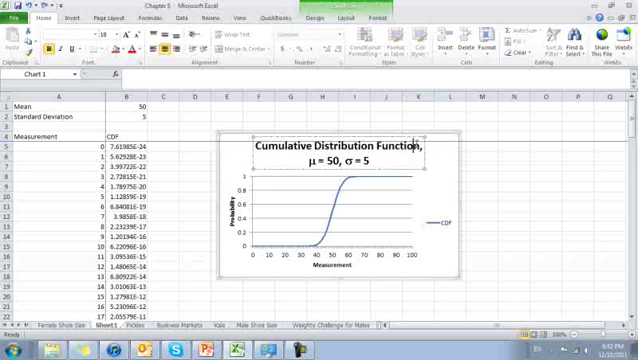
{"action": "left_click", "coordinate": [330, 148]}
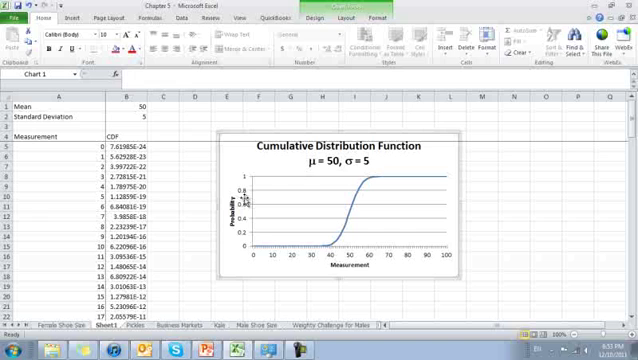
- Select the CDF values in column B for percent formatting
{"action": "left_click", "coordinate": [128, 152]}
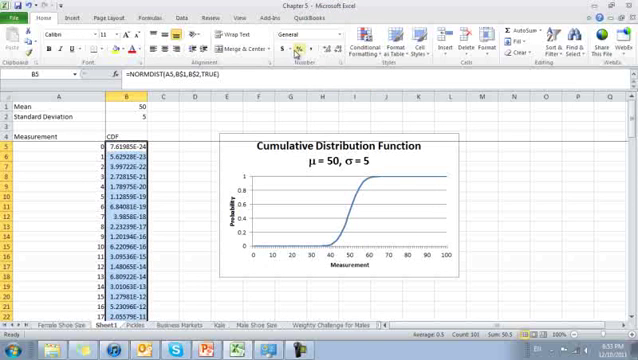
{"action": "mouse_move", "coordinate": [311, 47]}
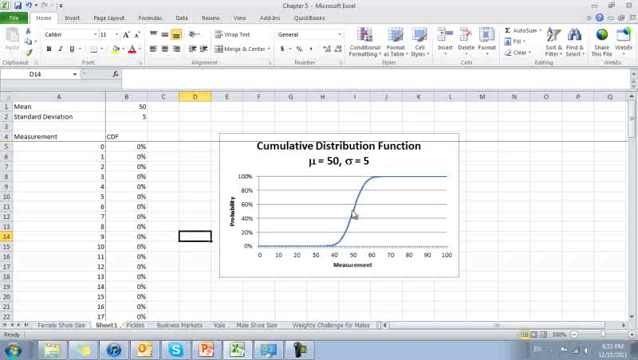
{"action": "mouse_move", "coordinate": [314, 176]}
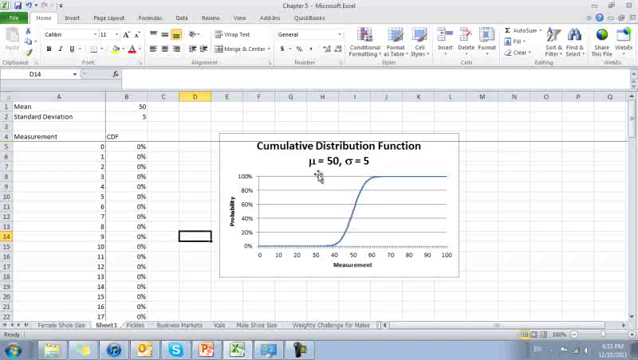
{"action": "mouse_move", "coordinate": [352, 221]}
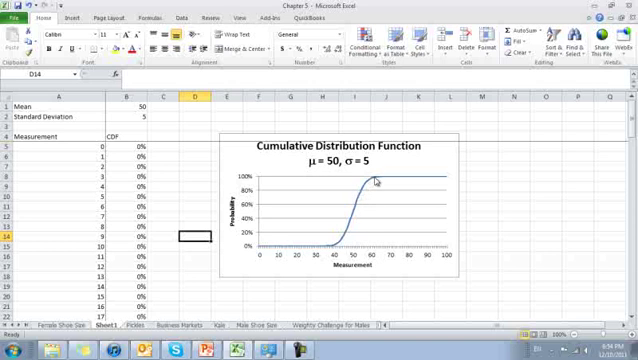
{"action": "mouse_move", "coordinate": [372, 257]}
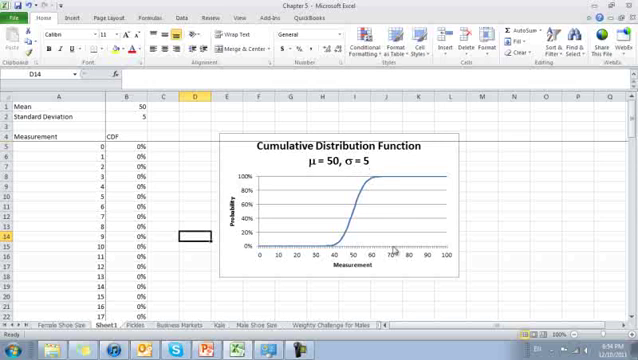
{"action": "mouse_move", "coordinate": [395, 179]}
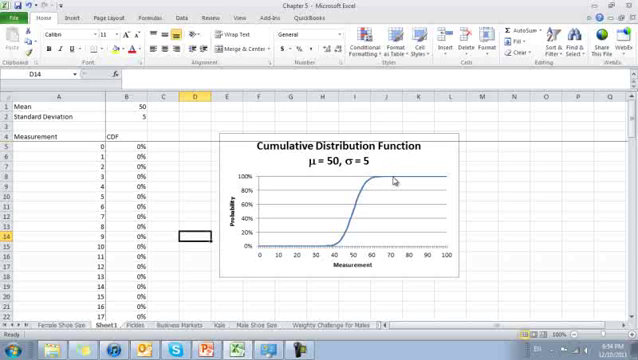
{"action": "mouse_move", "coordinate": [390, 185]}
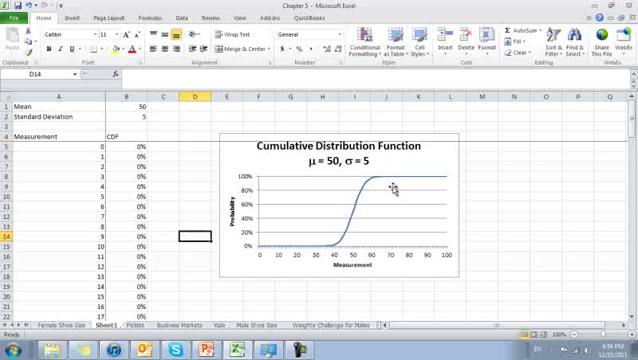
{"action": "mouse_move", "coordinate": [393, 195]}
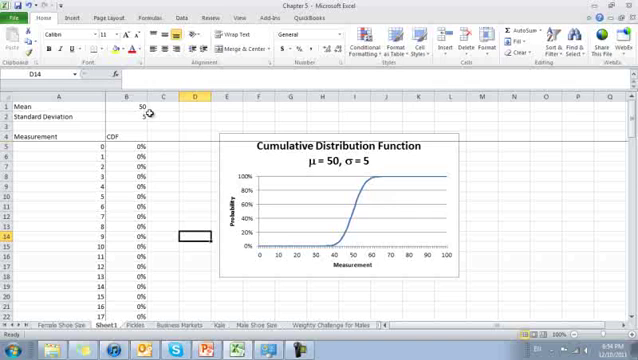
- Select the standard deviation cell, then the mean cell to change it to 35
{"action": "left_click", "coordinate": [128, 122]}
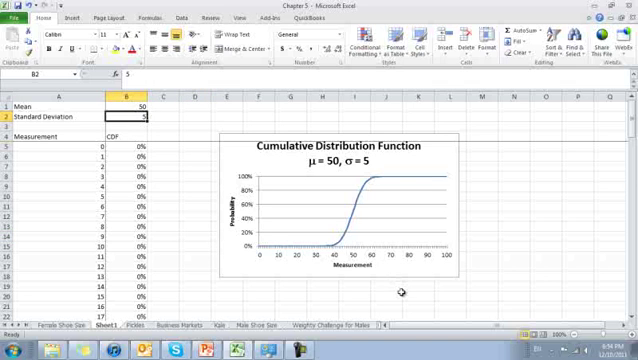
{"action": "left_click", "coordinate": [188, 163]}
{"action": "type", "text": "35"}
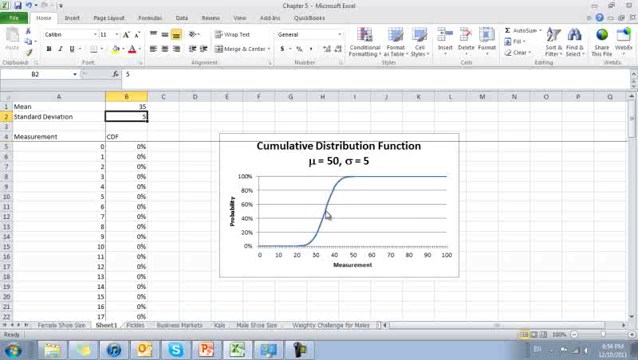
{"action": "mouse_move", "coordinate": [336, 207]}
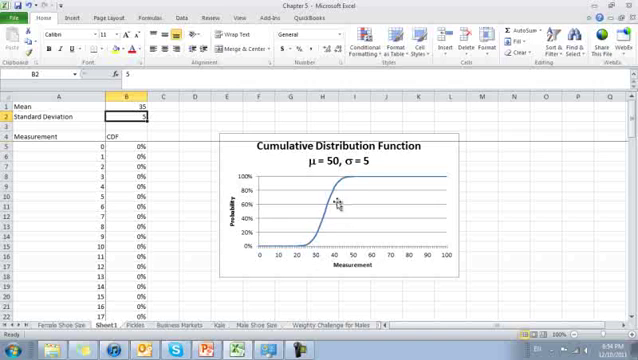
{"action": "mouse_move", "coordinate": [372, 45]}
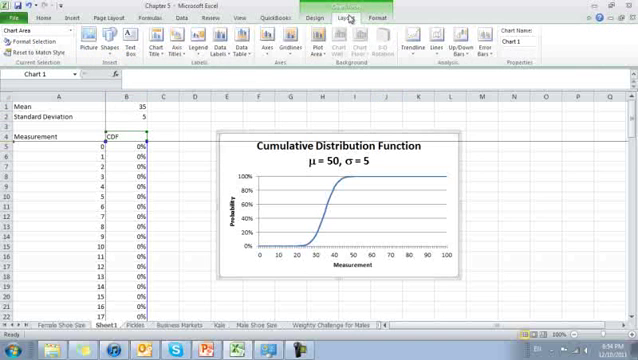
{"action": "left_click", "coordinate": [294, 42]}
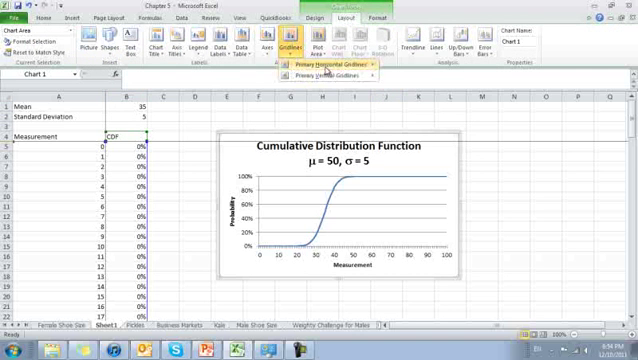
{"action": "left_click", "coordinate": [348, 65]}
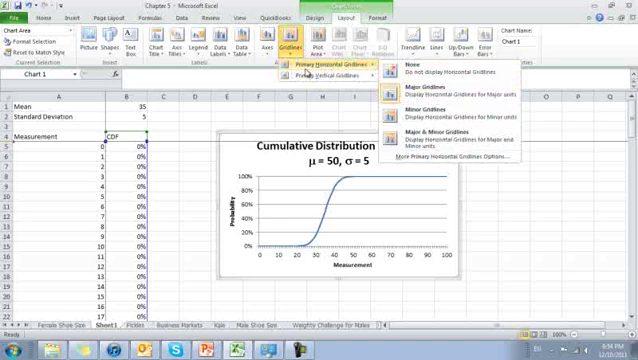
{"action": "mouse_move", "coordinate": [340, 76]}
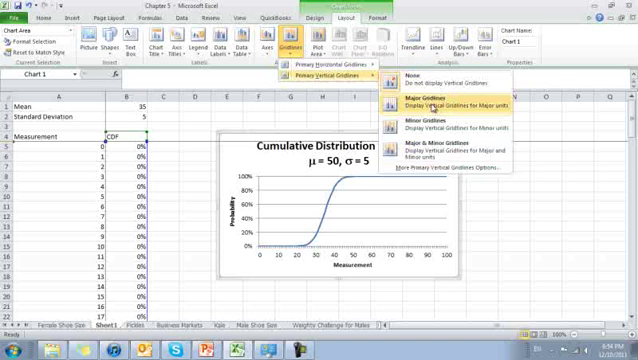
{"action": "left_click", "coordinate": [433, 102]}
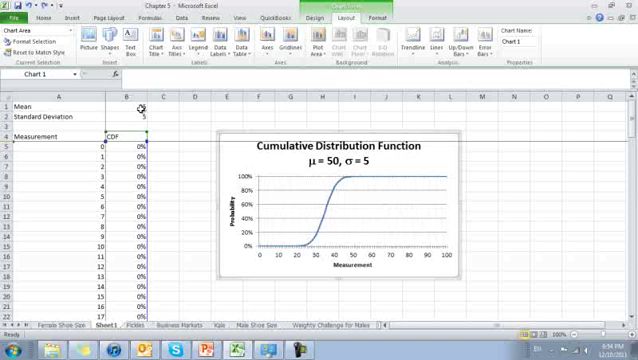
- Try means of 75 and 10 in B1, then restore the mean to 50
{"action": "left_click", "coordinate": [127, 105]}
{"action": "type", "text": "75"}
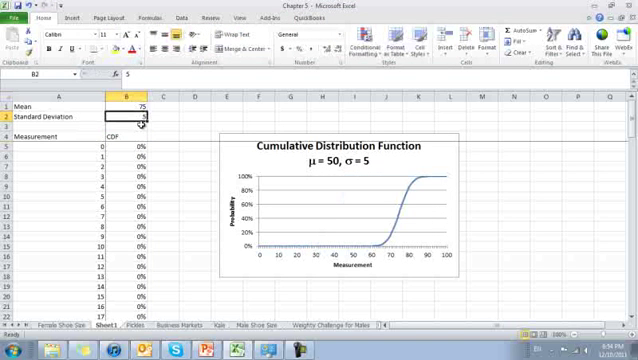
{"action": "left_click", "coordinate": [120, 104]}
{"action": "type", "text": "10"}
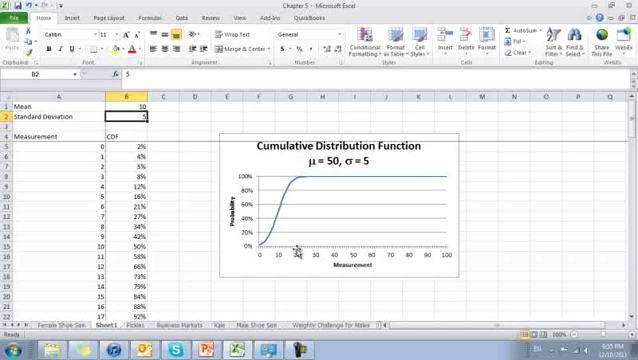
{"action": "left_click", "coordinate": [121, 104]}
{"action": "type", "text": "50"}
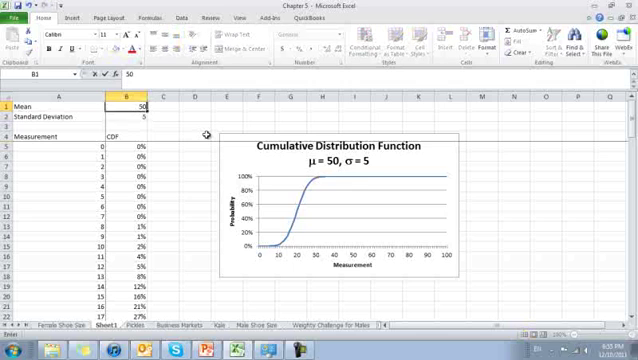
{"action": "left_click", "coordinate": [120, 123]}
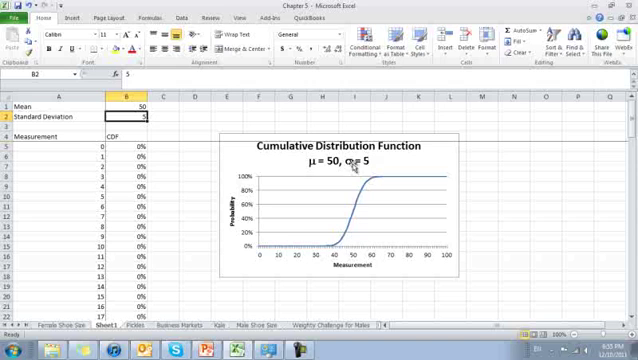
{"action": "mouse_move", "coordinate": [338, 249]}
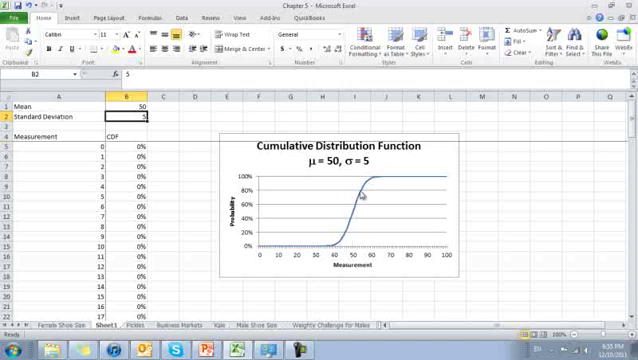
{"action": "mouse_move", "coordinate": [352, 245]}
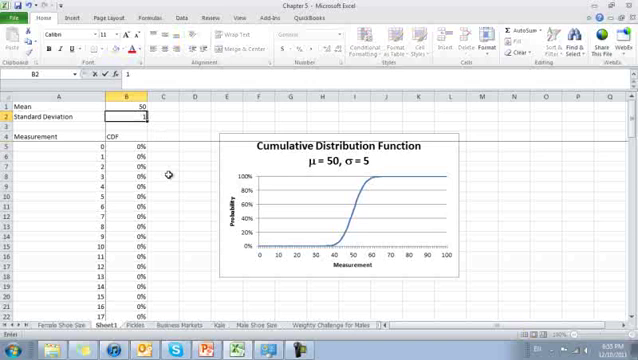
{"action": "type", "text": "10"}
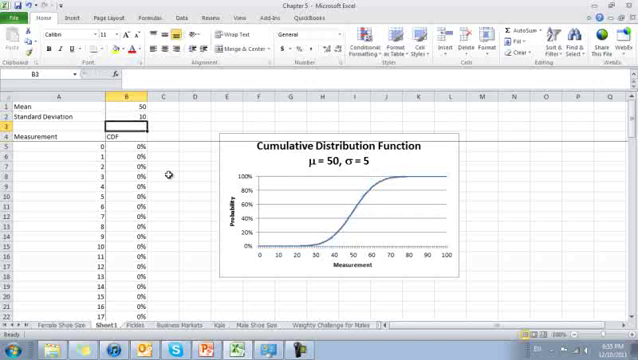
{"action": "mouse_move", "coordinate": [344, 208]}
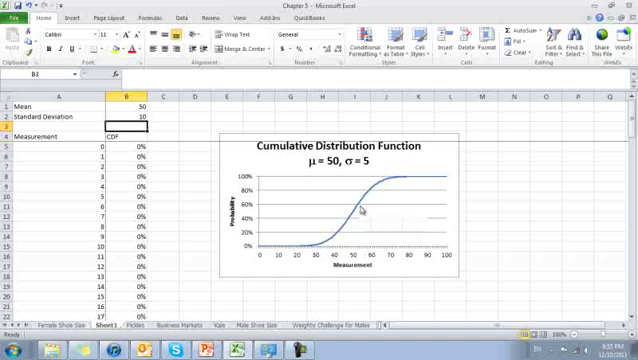
{"action": "mouse_move", "coordinate": [355, 210]}
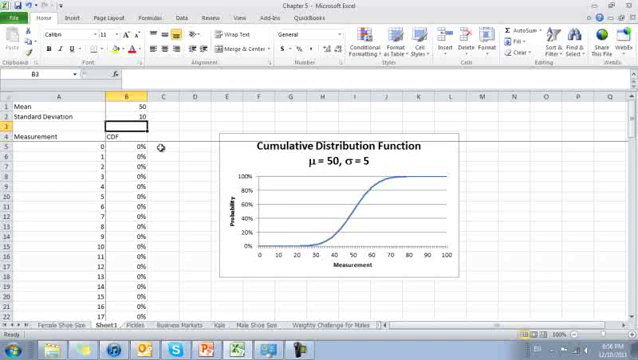
{"action": "left_click", "coordinate": [120, 122]}
{"action": "type", "text": "50"}
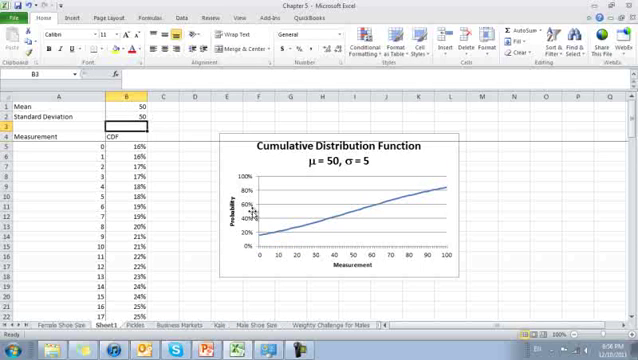
{"action": "mouse_move", "coordinate": [398, 278]}
{"action": "type", "text": "5"}
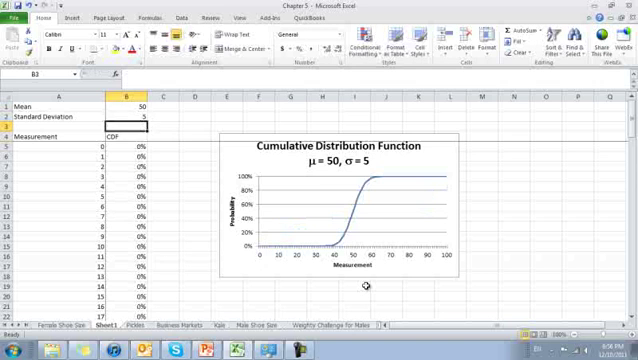
{"action": "left_click", "coordinate": [123, 114]}
{"action": "type", "text": "1"}
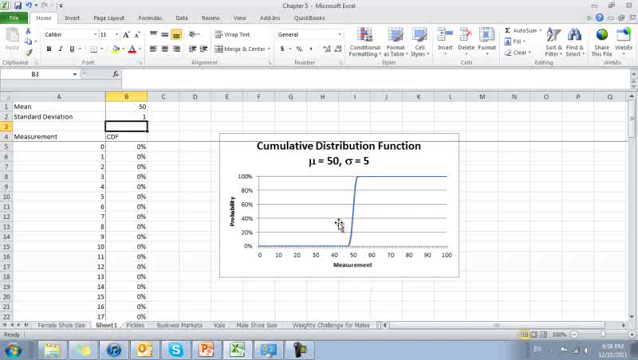
{"action": "left_click", "coordinate": [127, 123]}
{"action": "type", "text": "5"}
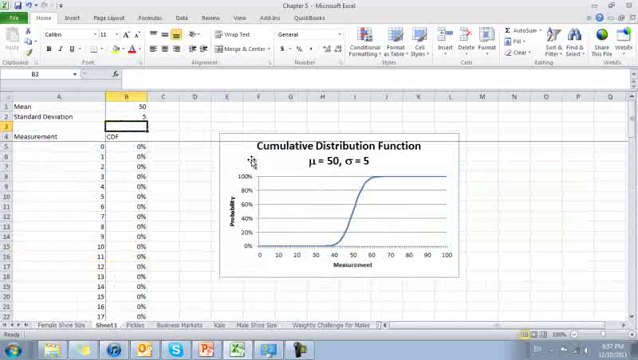
{"action": "left_click", "coordinate": [120, 155]}
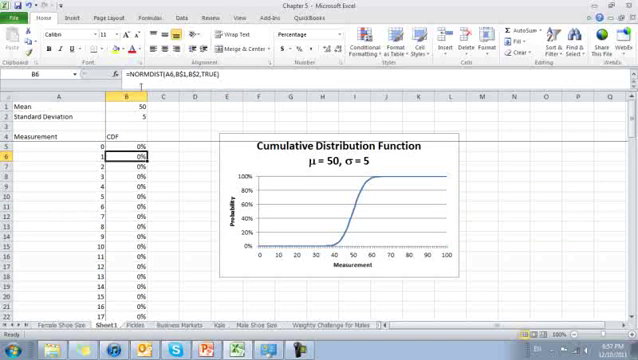
{"action": "mouse_move", "coordinate": [162, 140]}
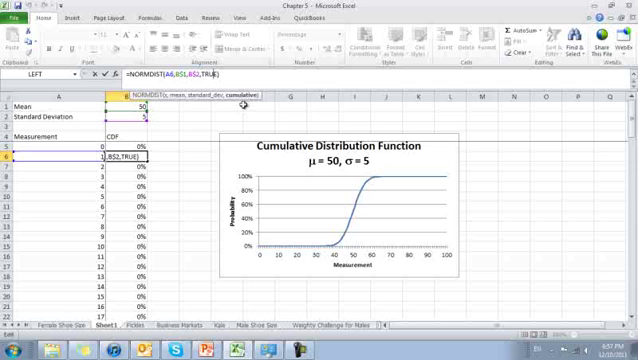
{"action": "key", "text": "Return"}
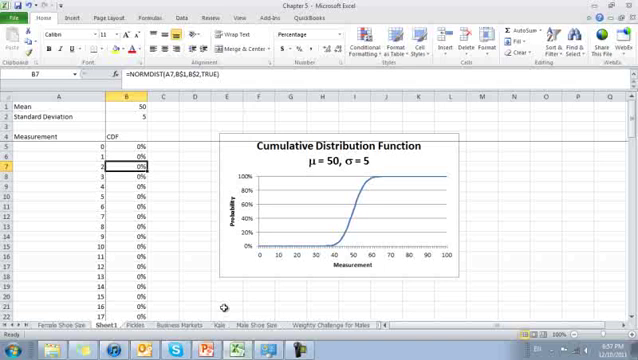
{"action": "mouse_move", "coordinate": [302, 242]}
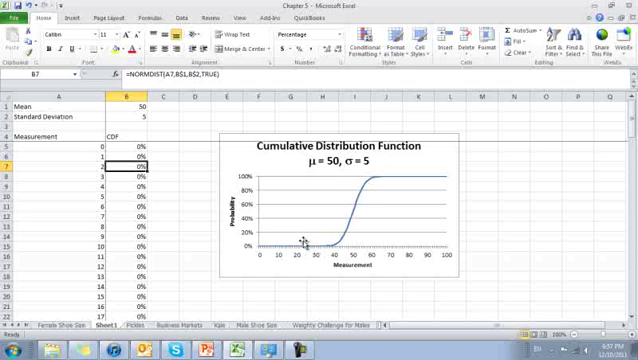
{"action": "mouse_move", "coordinate": [306, 152]}
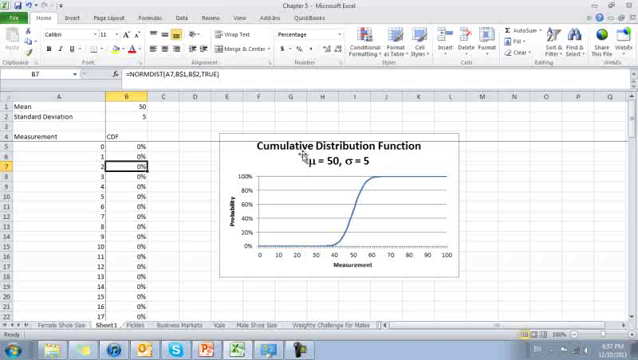
{"action": "mouse_move", "coordinate": [375, 185]}
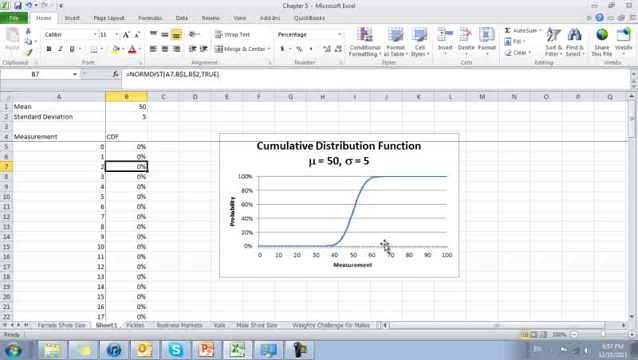
{"action": "mouse_move", "coordinate": [390, 207]}
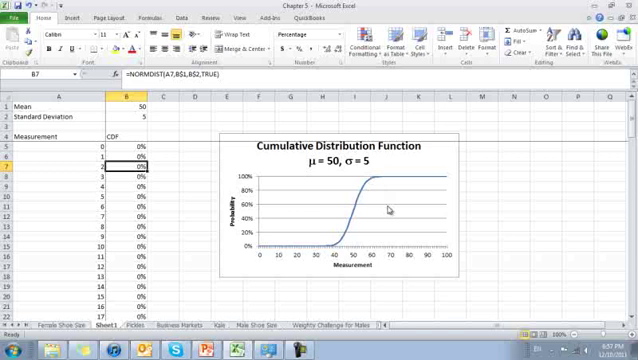
{"action": "mouse_move", "coordinate": [370, 237]}
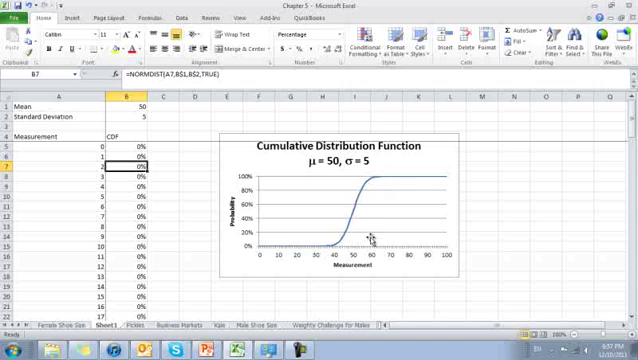
{"action": "mouse_move", "coordinate": [390, 173]}
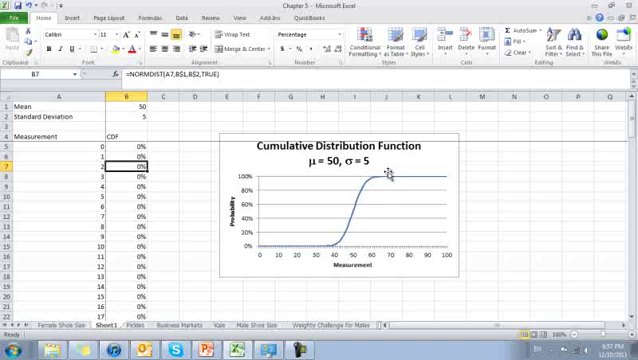
{"action": "left_click", "coordinate": [512, 210]}
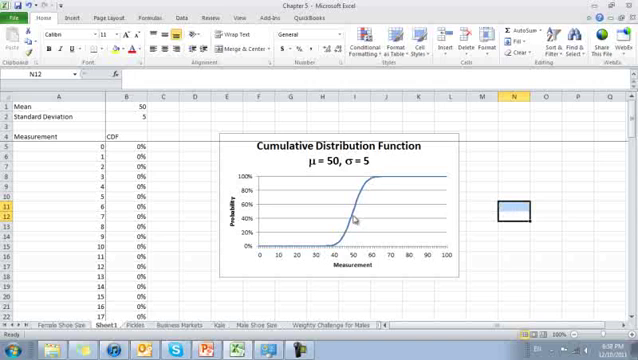
{"action": "mouse_move", "coordinate": [405, 178]}
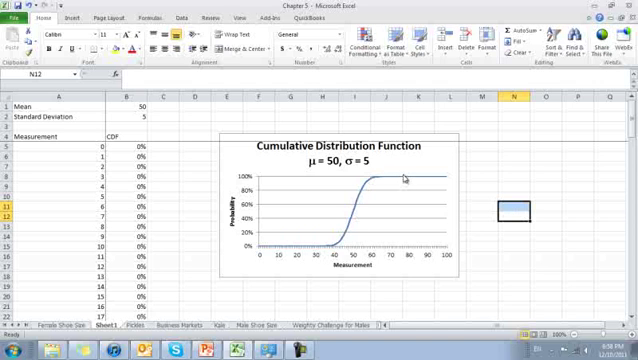